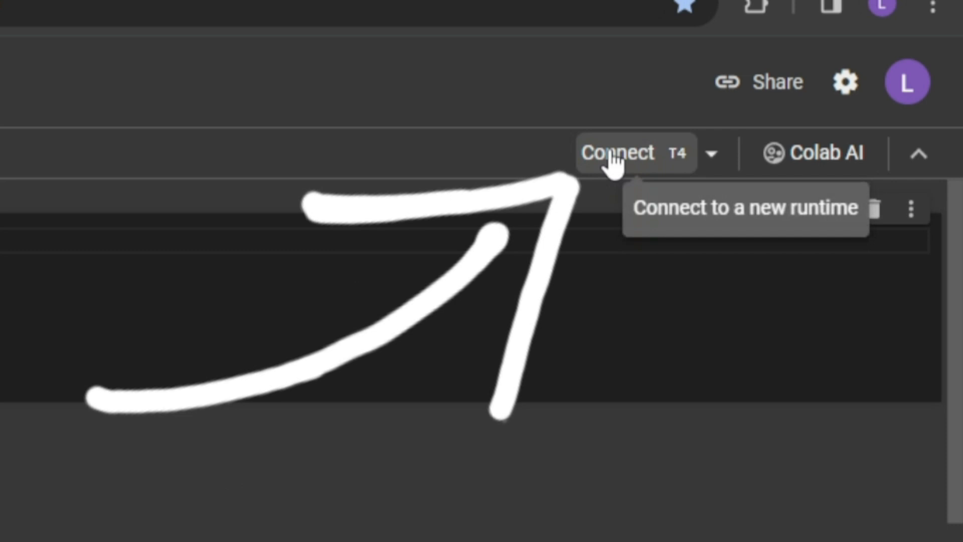
# - Connect the Colab notebook to a runtime and run the Fooocus launch cell past the warning
pyautogui.click(619, 152)
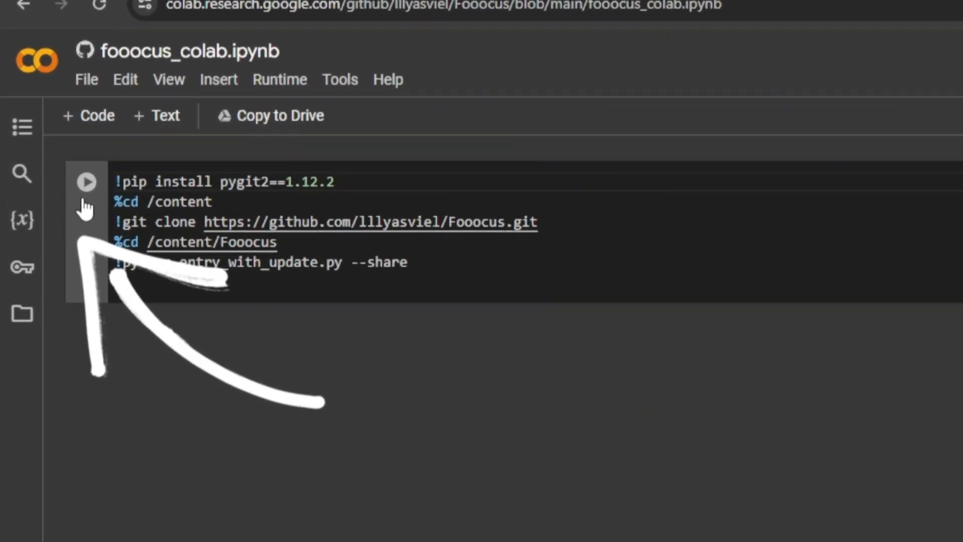
pyautogui.click(86, 181)
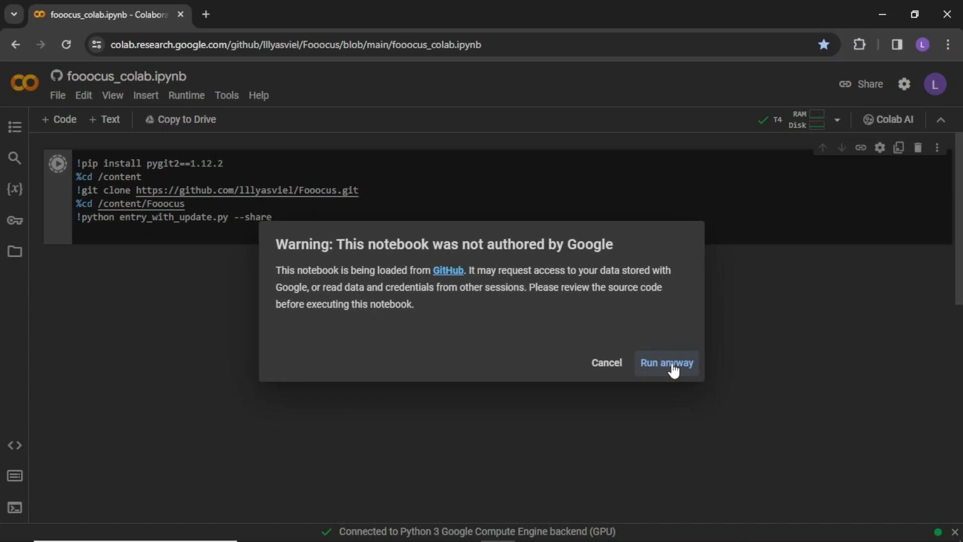
pyautogui.click(665, 362)
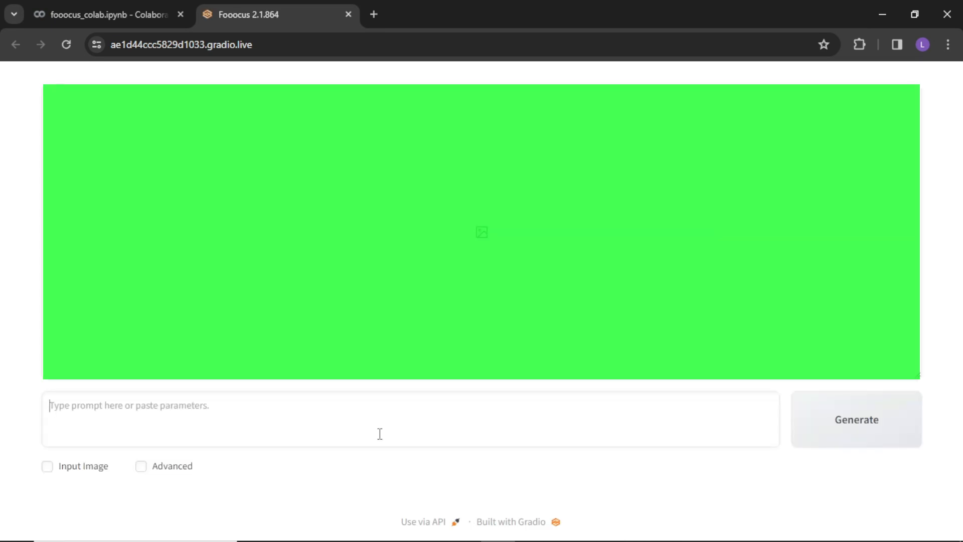
# - Load the Fooocus web interface from the gradio.live share link
pyautogui.write('Type prompts here or')
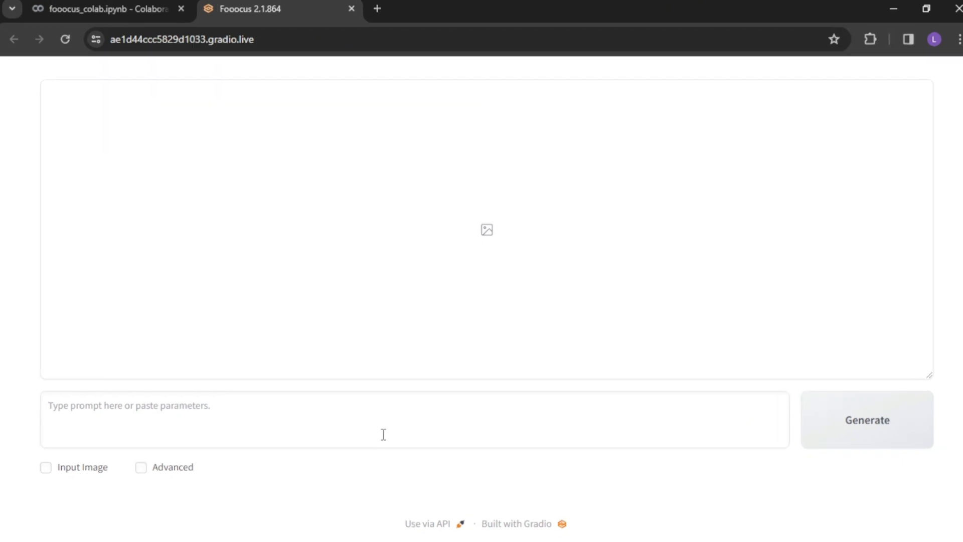
# - Generate from the prompt 'beautiful Indian girl, long black beautiful curly hairs, red lips, elegant smile…'
pyautogui.write('beautiful Indian')
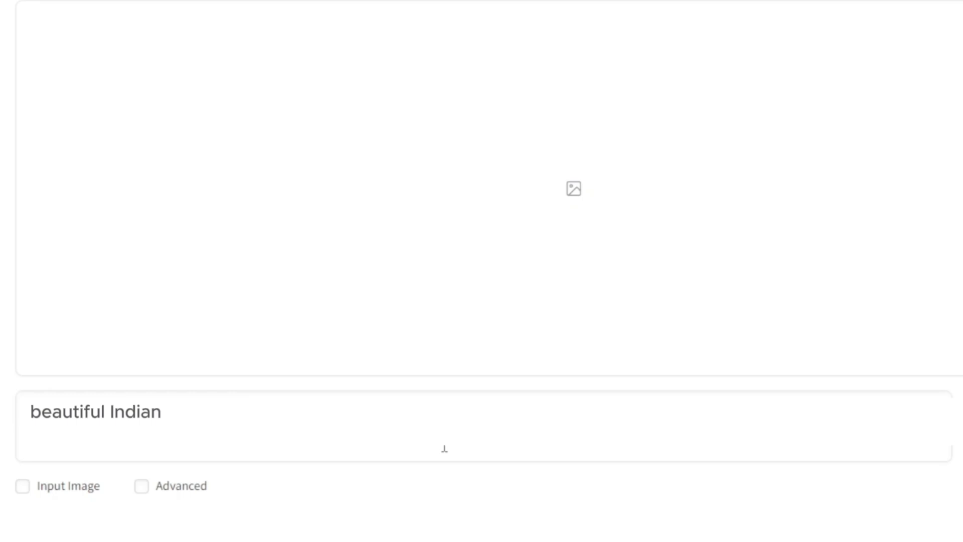
pyautogui.write('girl, long black beautiful curly hairs, straight nose, red lips, elegant smile, big beautiful eyes, glowing skin,stu')
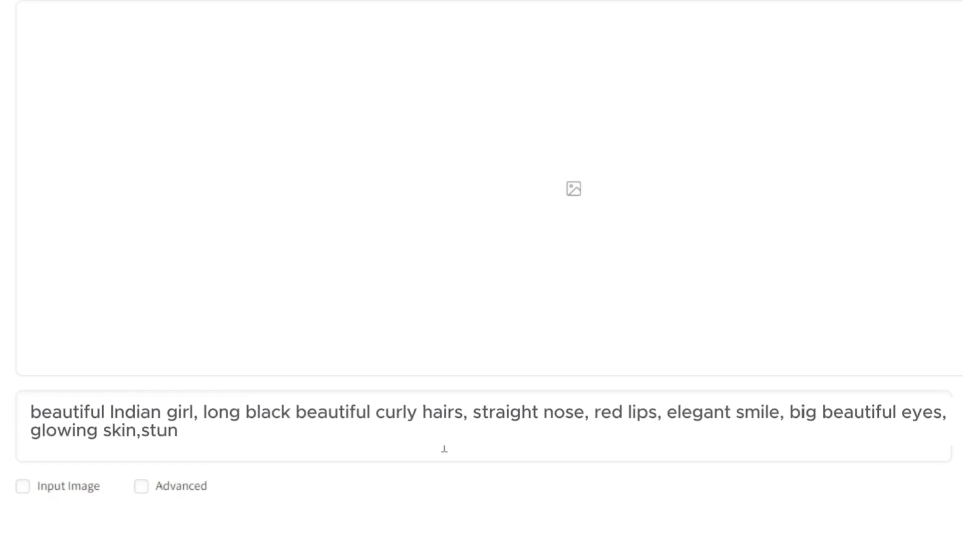
pyautogui.write('ning makeup on her face, nice background')
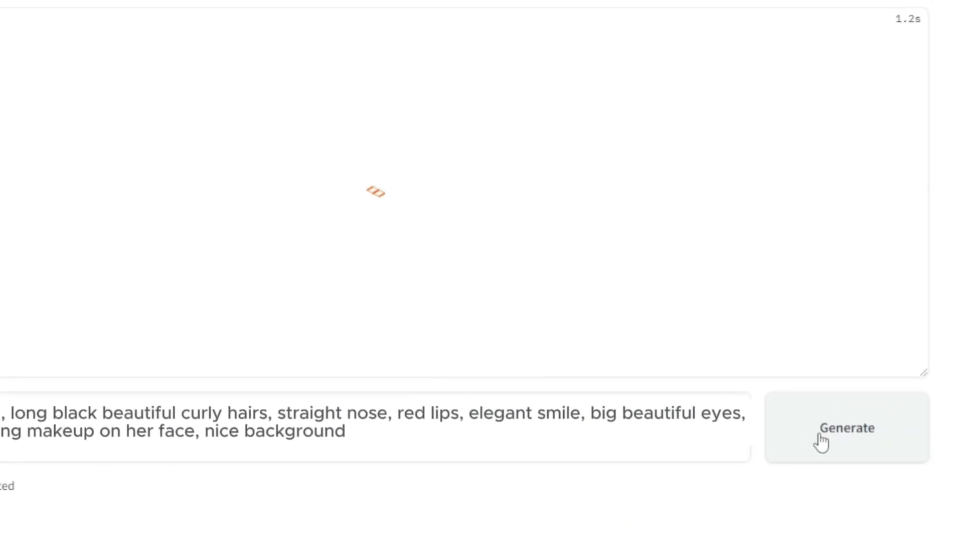
pyautogui.click(846, 427)
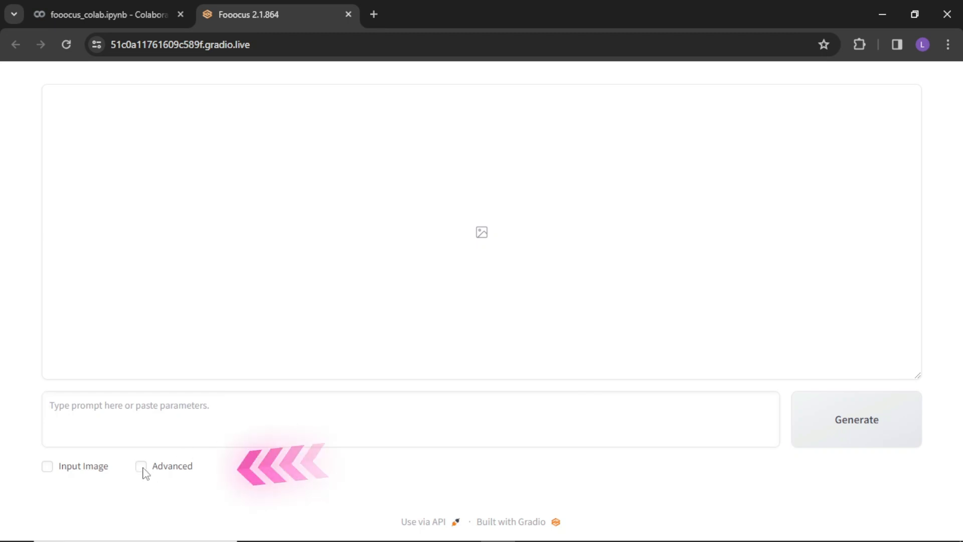
# - Enable Advanced and review the Performance, Aspect Ratios and Image Number settings
pyautogui.click(137, 466)
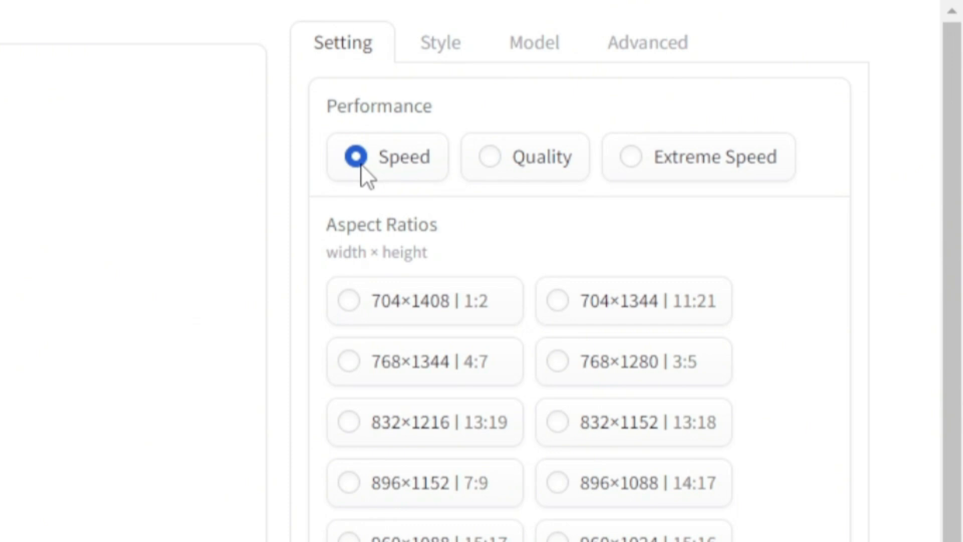
pyautogui.moveTo(570, 181)
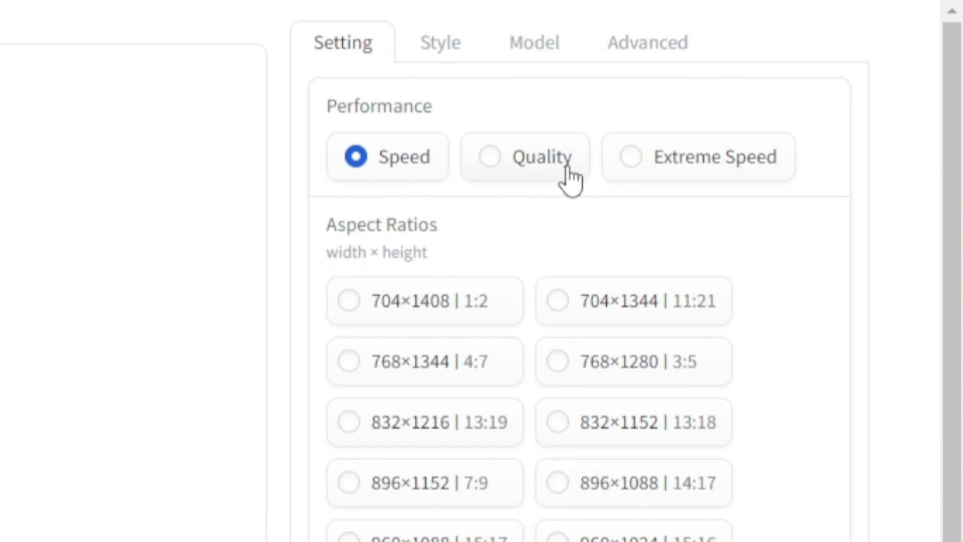
pyautogui.moveTo(762, 178)
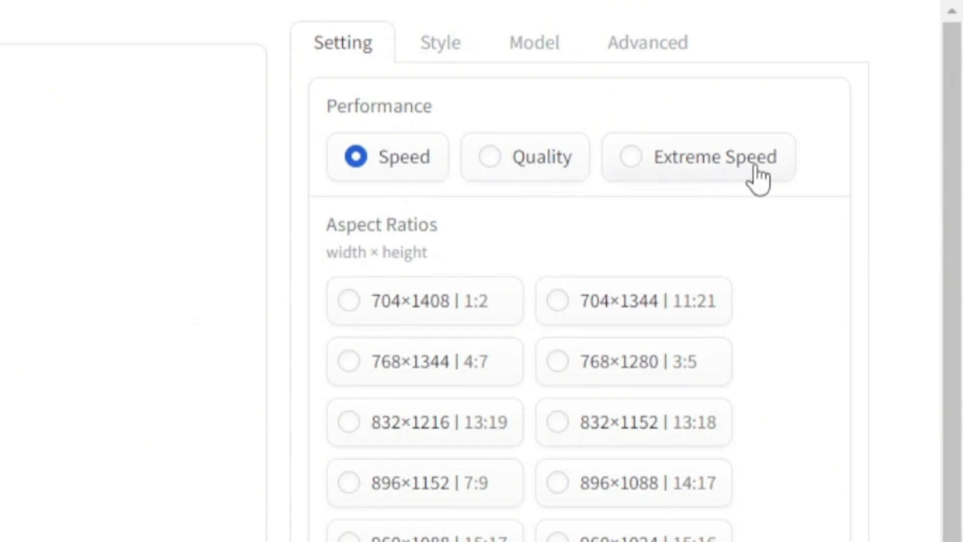
pyautogui.moveTo(459, 224)
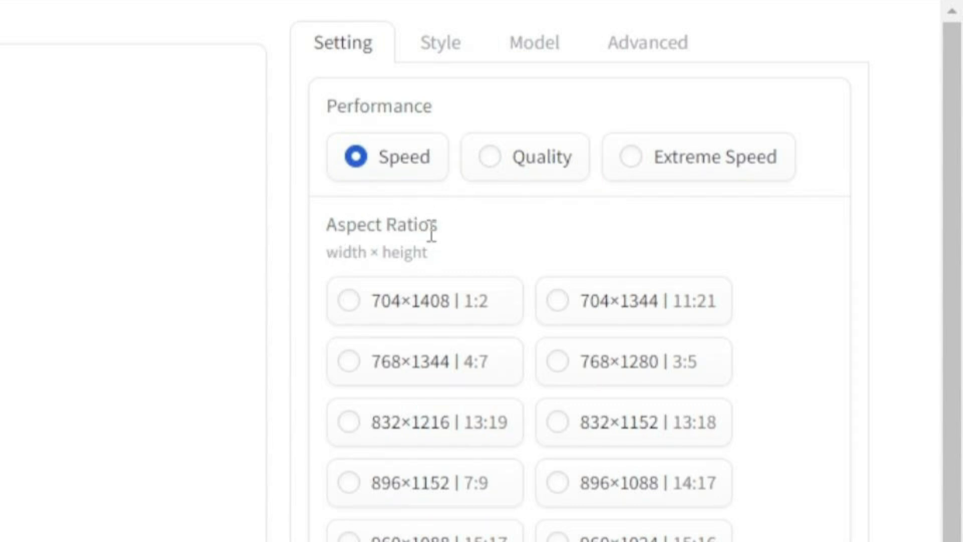
pyautogui.moveTo(527, 248)
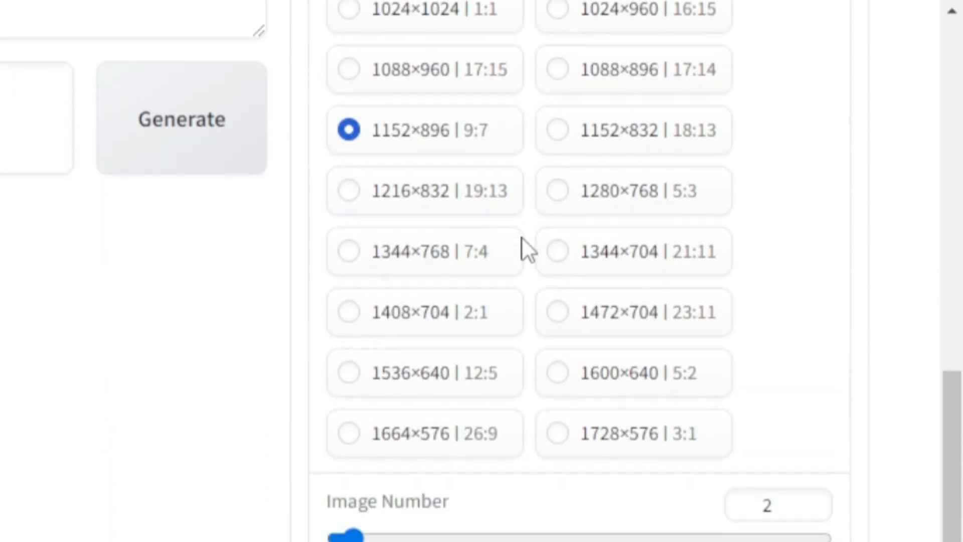
pyautogui.scroll(-3)
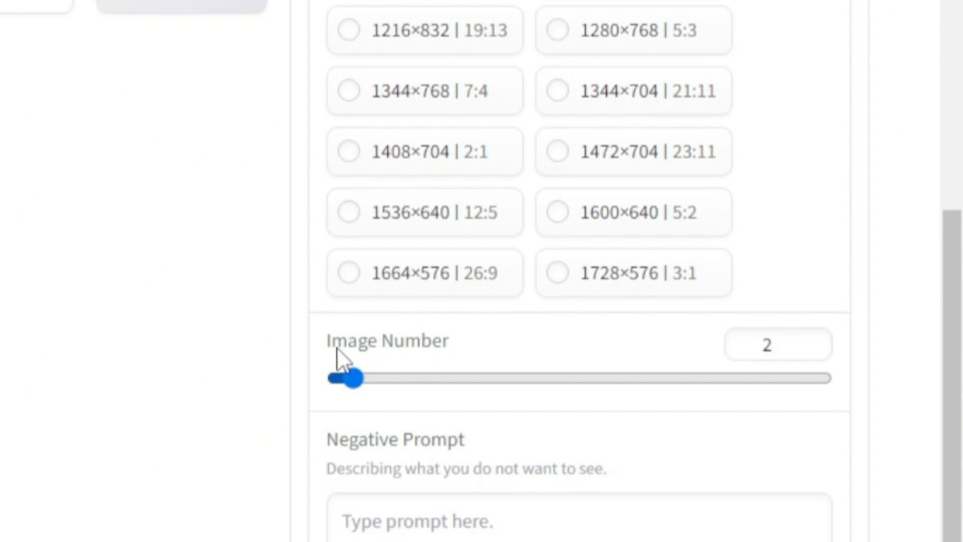
pyautogui.scroll(-3)
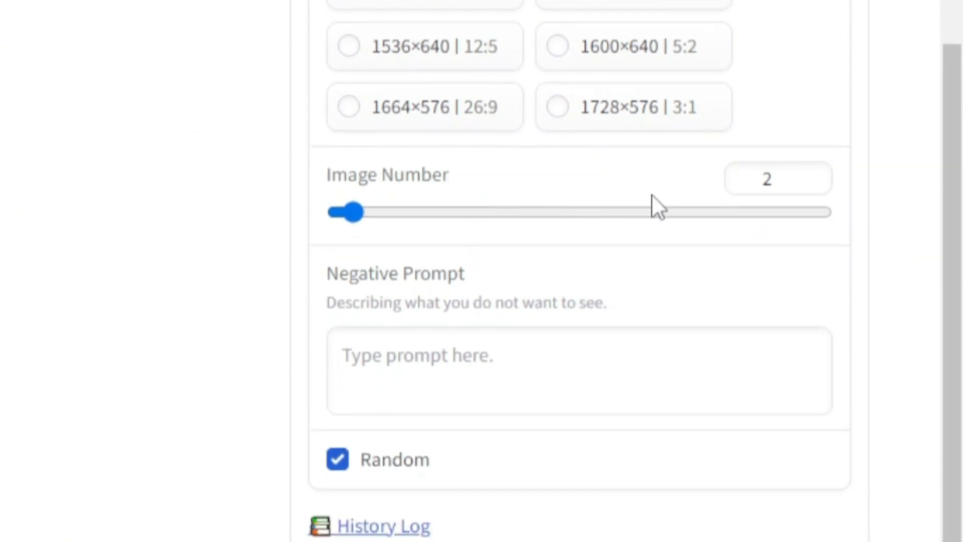
pyautogui.moveTo(526, 247)
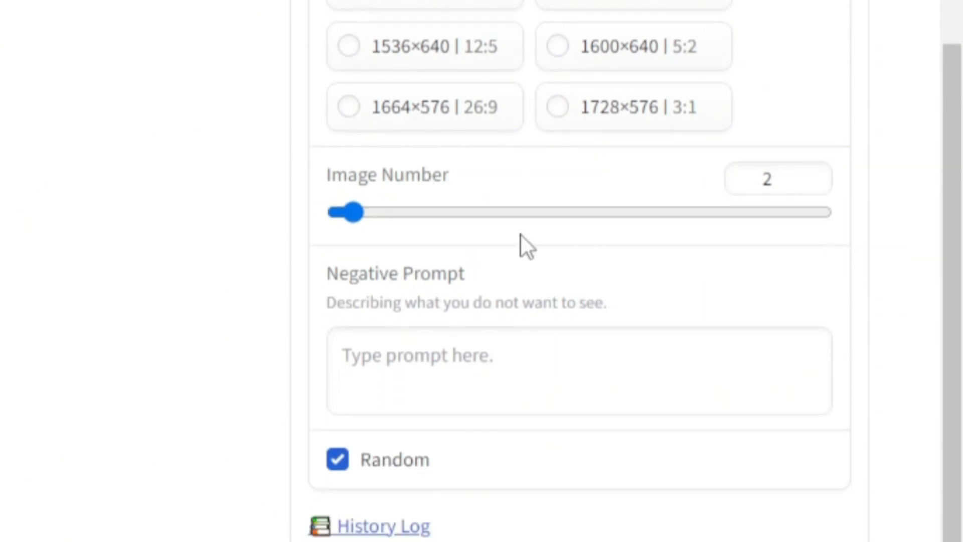
pyautogui.moveTo(445, 326)
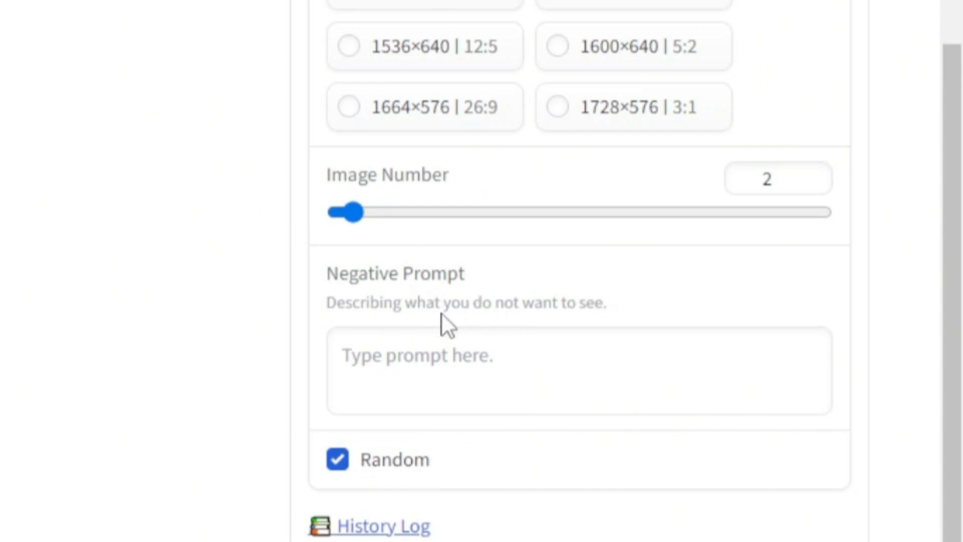
pyautogui.moveTo(520, 361)
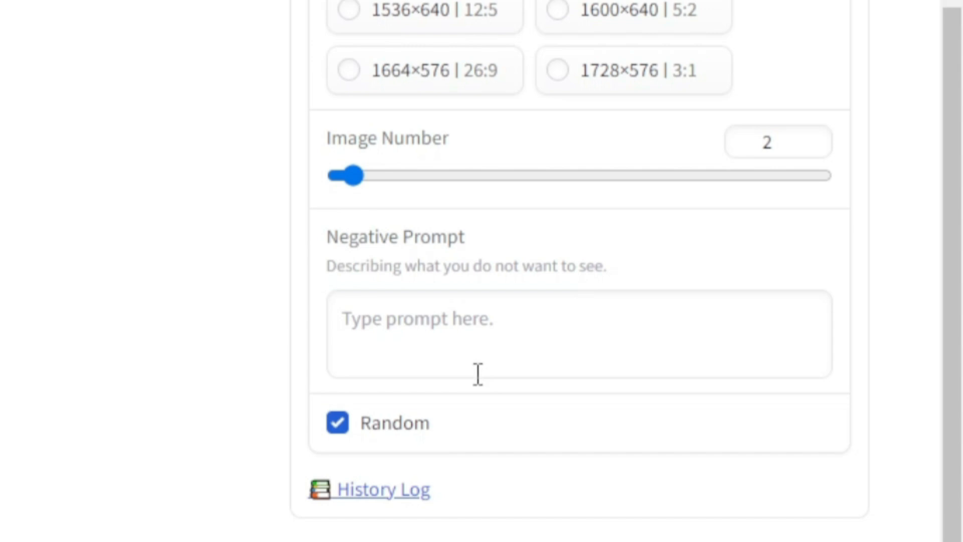
pyautogui.scroll(-3)
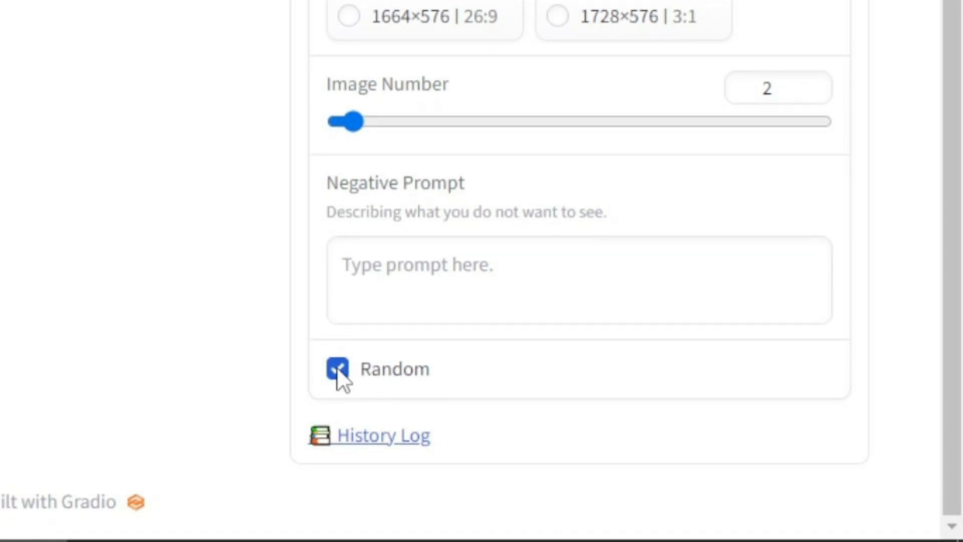
# - Toggle Random seed off to see the seed, turn it back on, then view the styles
pyautogui.click(337, 369)
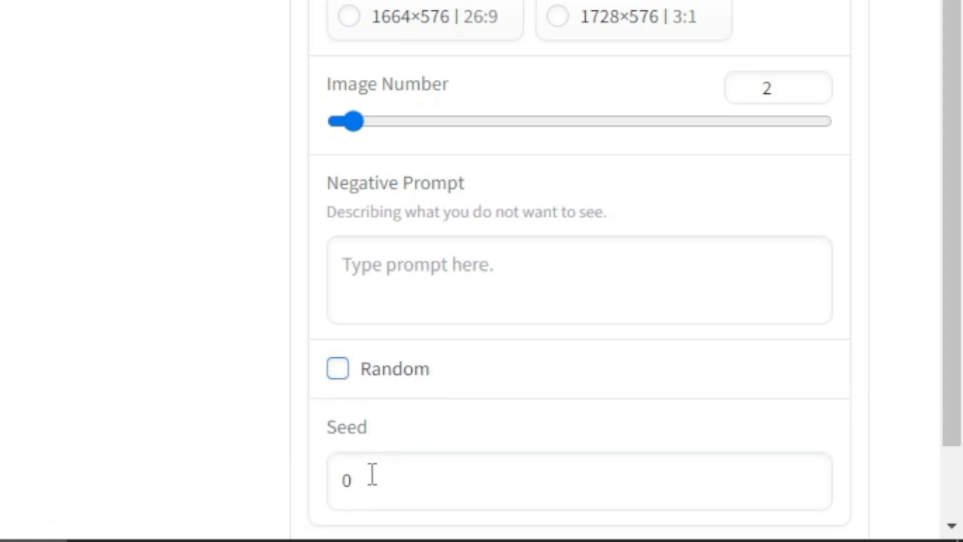
pyautogui.click(337, 367)
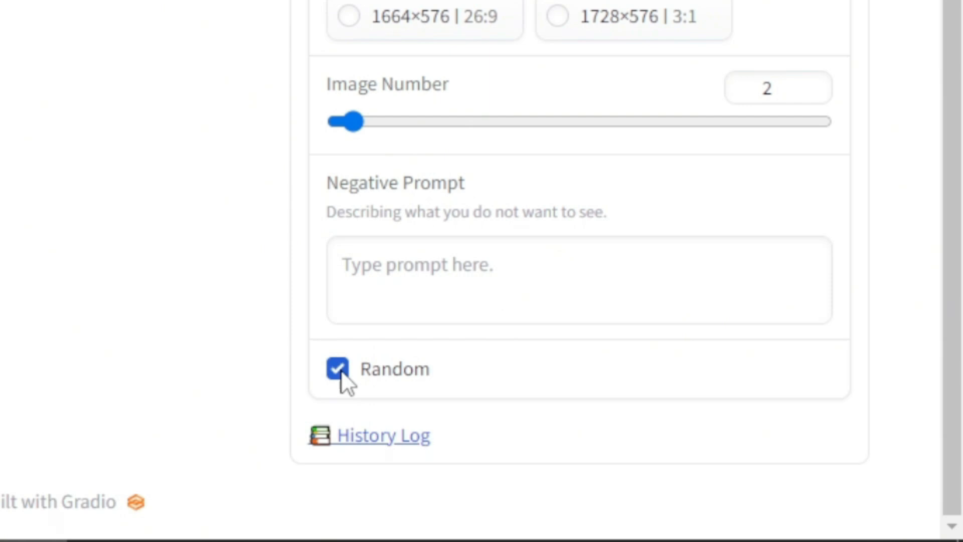
pyautogui.scroll(-3)
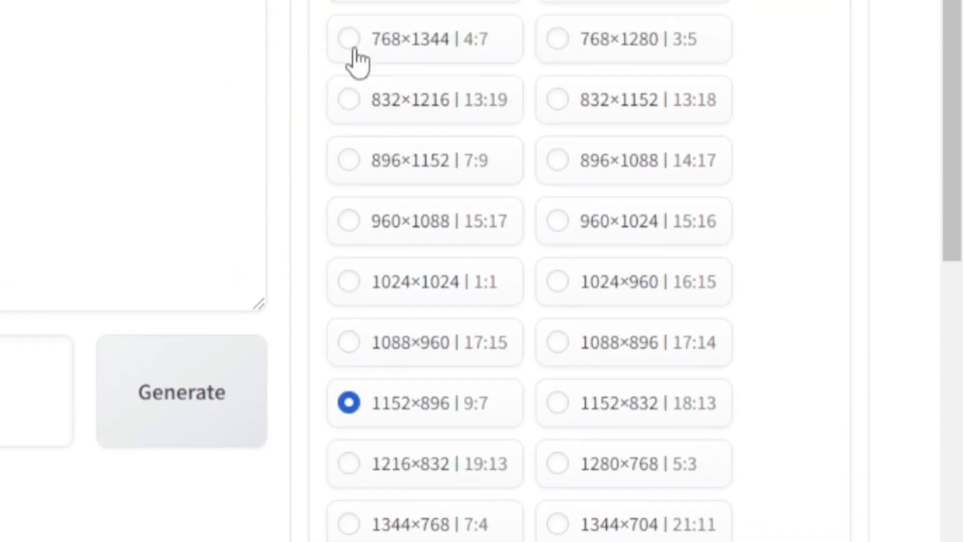
pyautogui.click(440, 46)
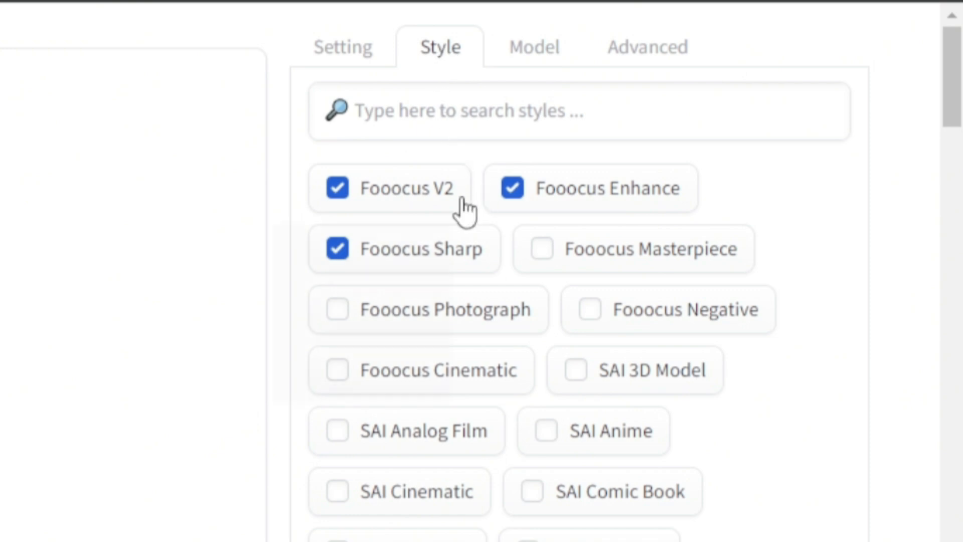
# - View the model options: juggernautXL base, no refiner, SDXL offset LoRA at 0.1
pyautogui.scroll(-3)
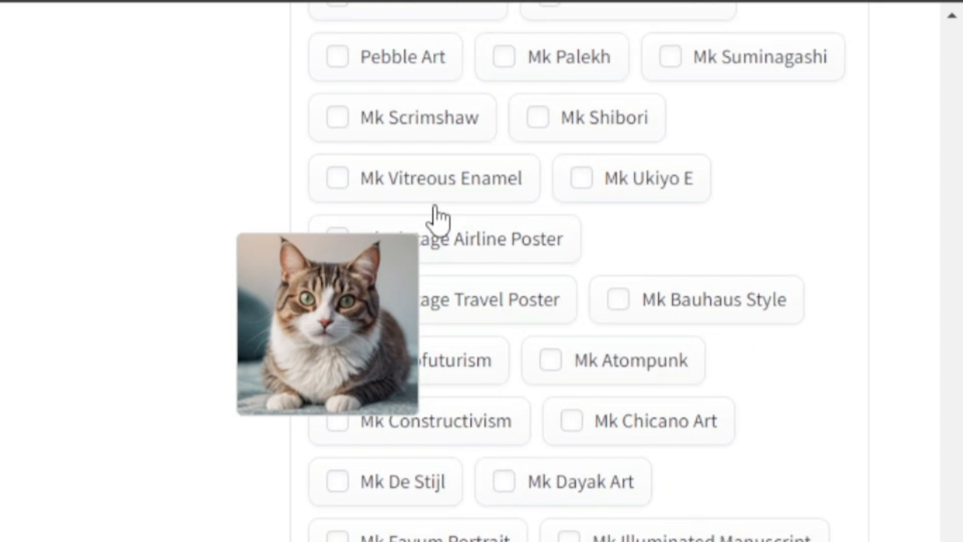
pyautogui.scroll(-3)
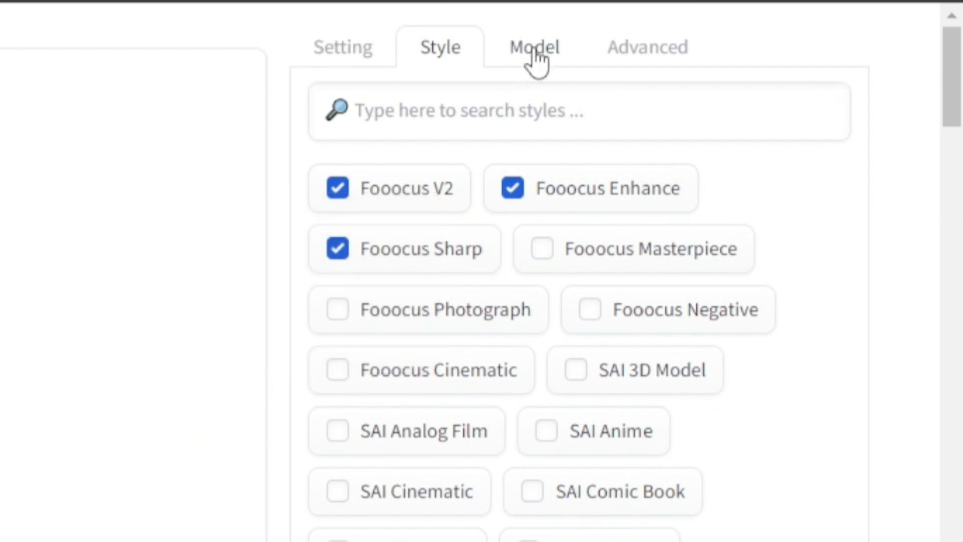
pyautogui.click(533, 46)
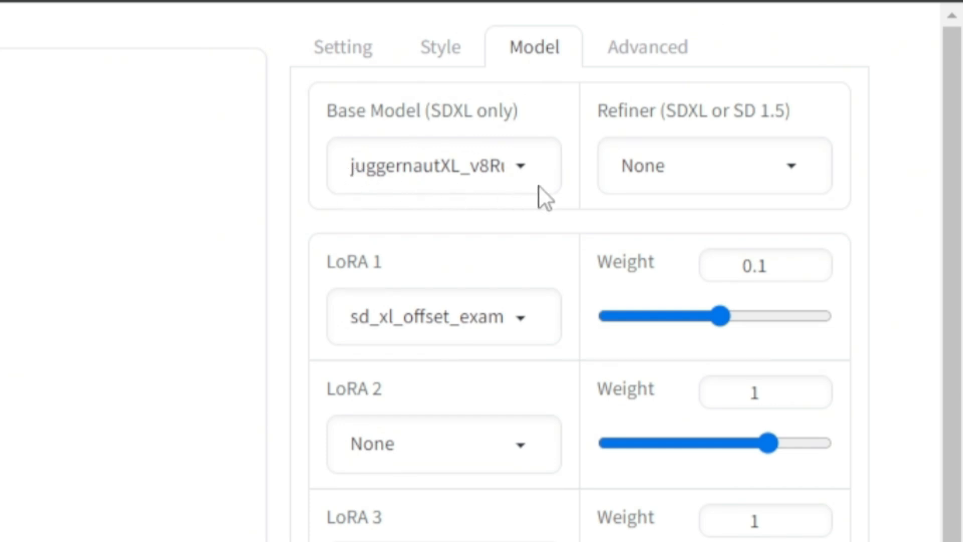
# - View guidance scale 4 and image sharpness 2, then return to the prompt area
pyautogui.click(659, 46)
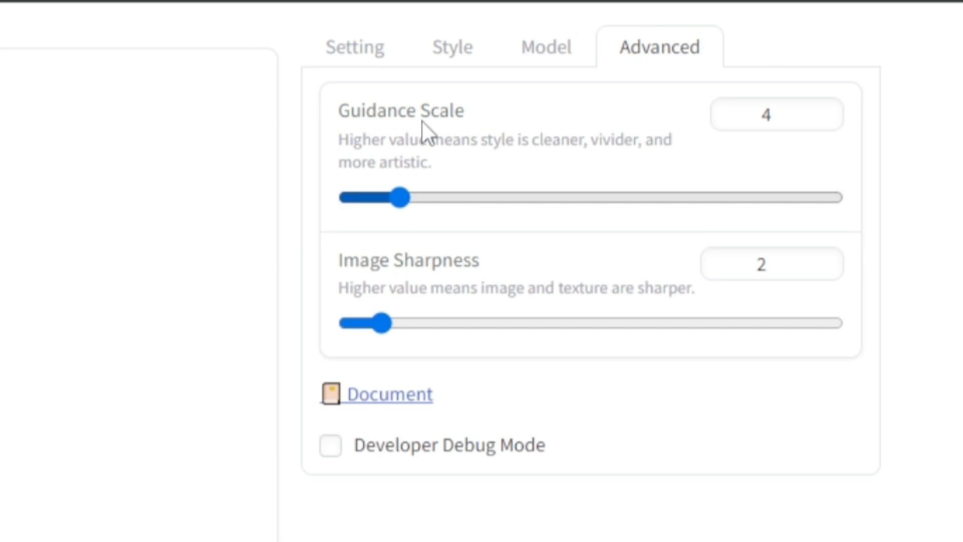
pyautogui.moveTo(430, 153)
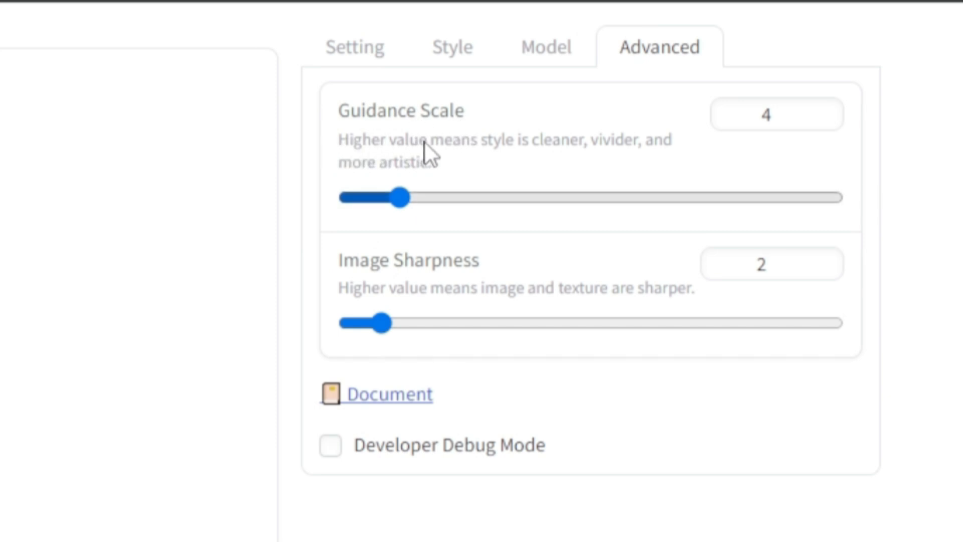
pyautogui.moveTo(527, 161)
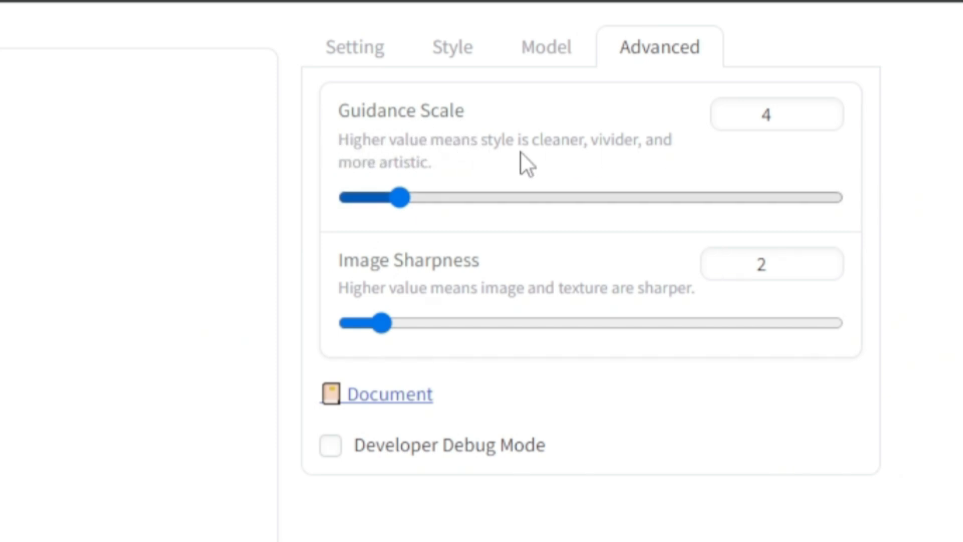
pyautogui.moveTo(430, 185)
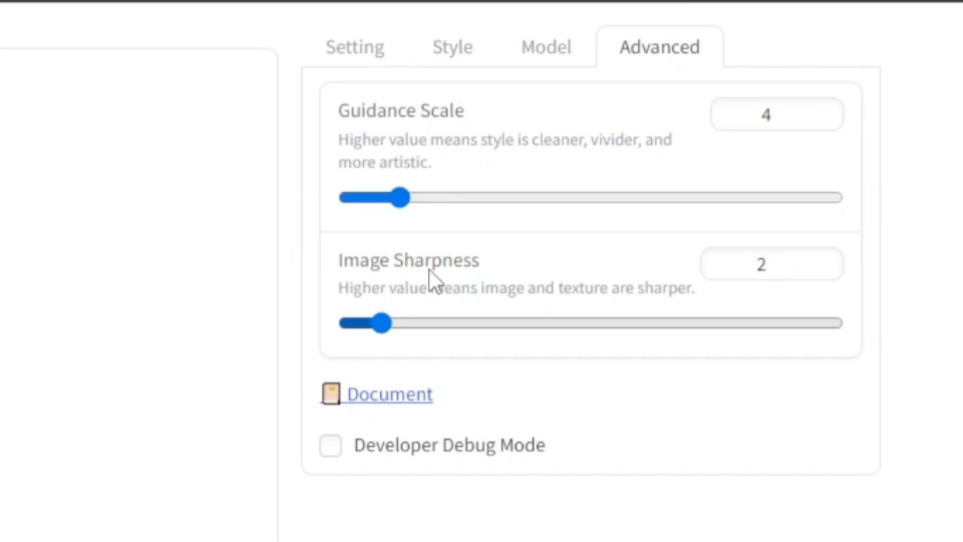
pyautogui.moveTo(542, 315)
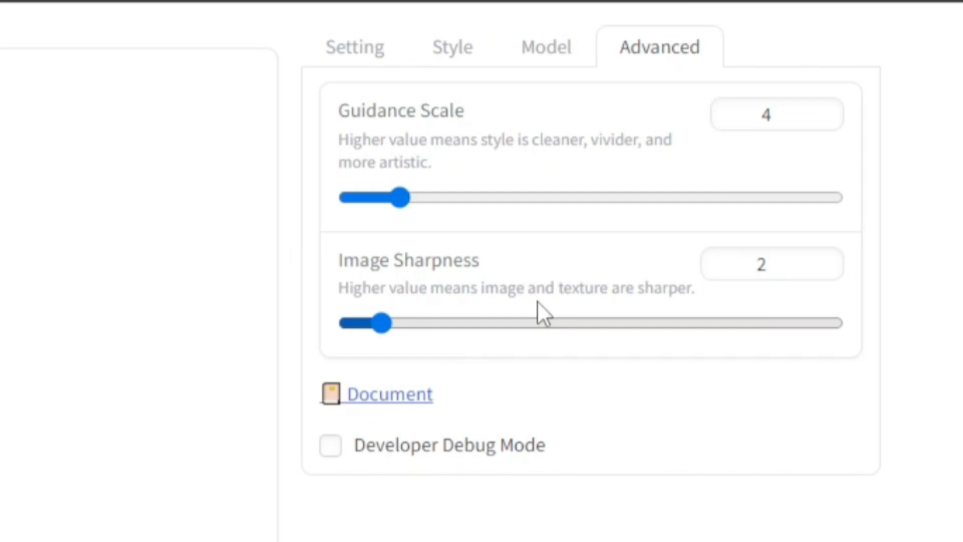
pyautogui.click(479, 63)
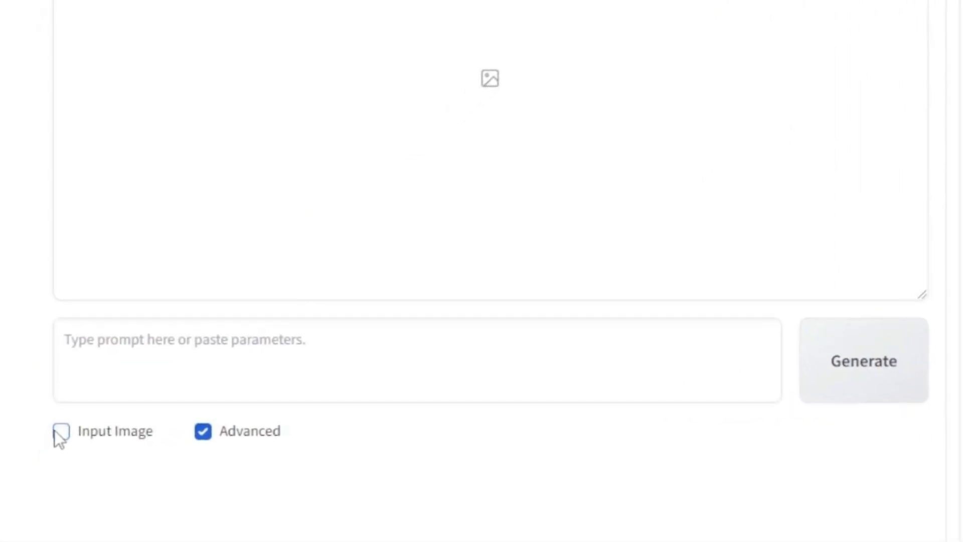
# - Enable Input Image and browse Image Prompt, Inpaint or Outpaint, Describe, then Upscale or Variation
pyautogui.click(61, 431)
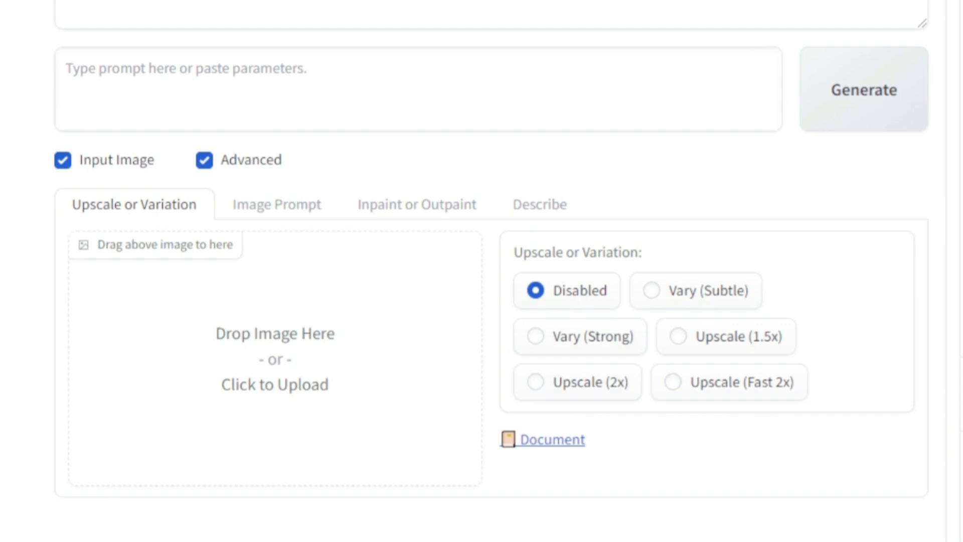
pyautogui.moveTo(86, 350)
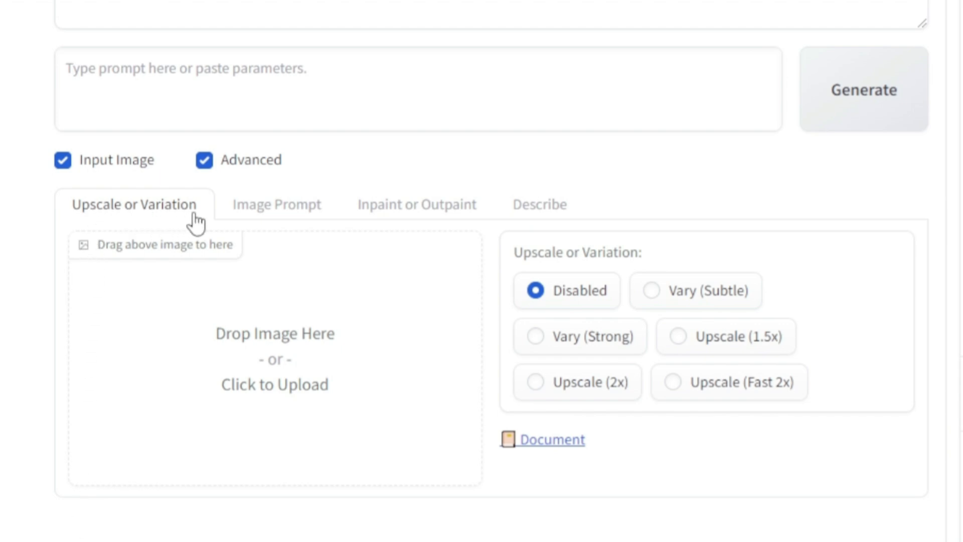
pyautogui.click(276, 204)
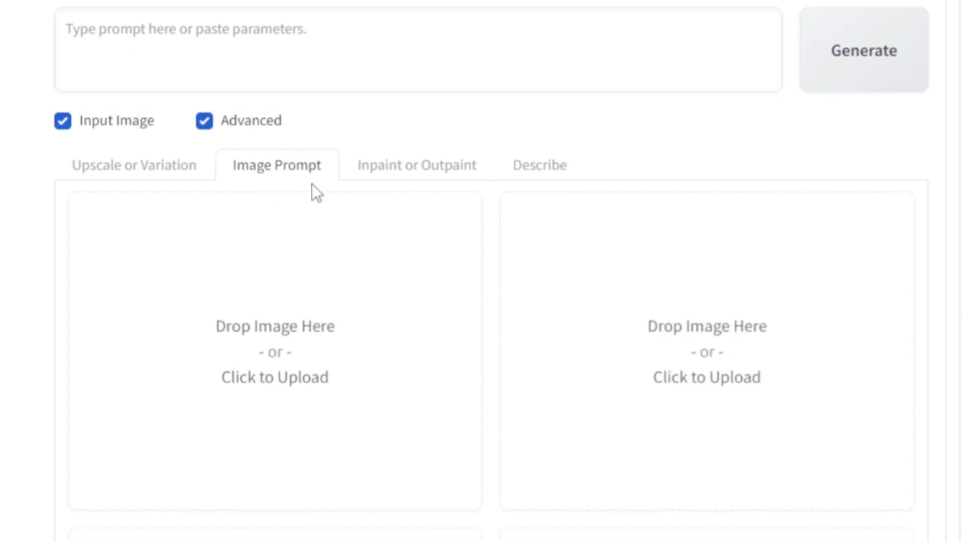
pyautogui.click(417, 164)
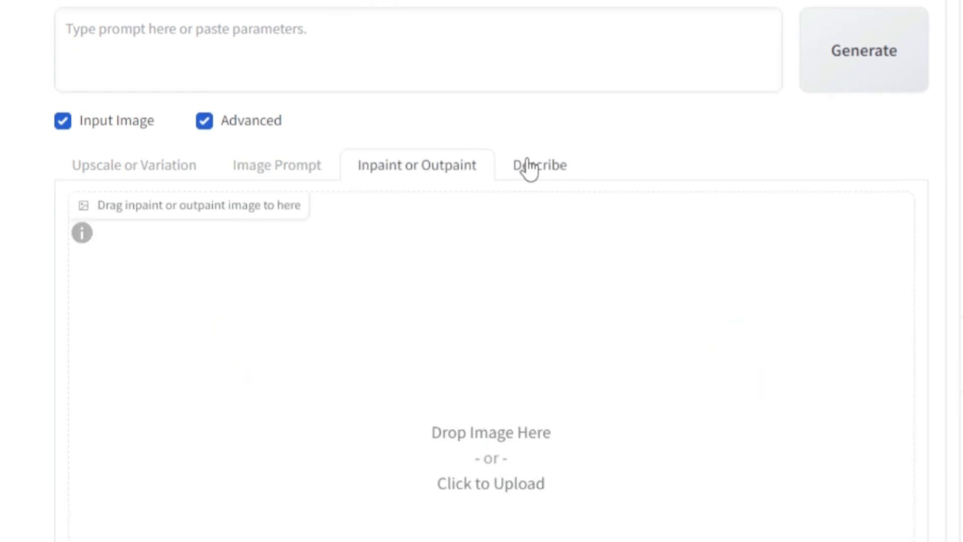
pyautogui.click(539, 164)
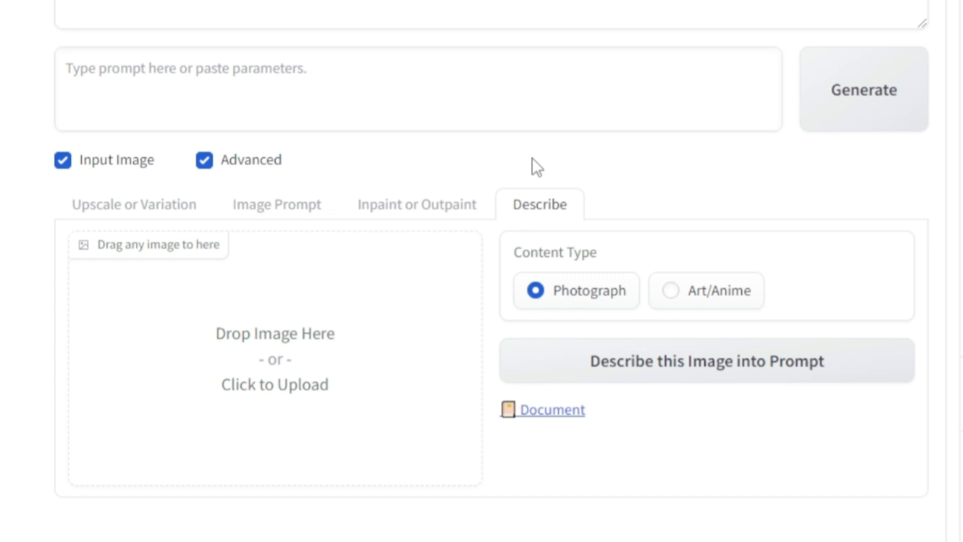
pyautogui.click(132, 205)
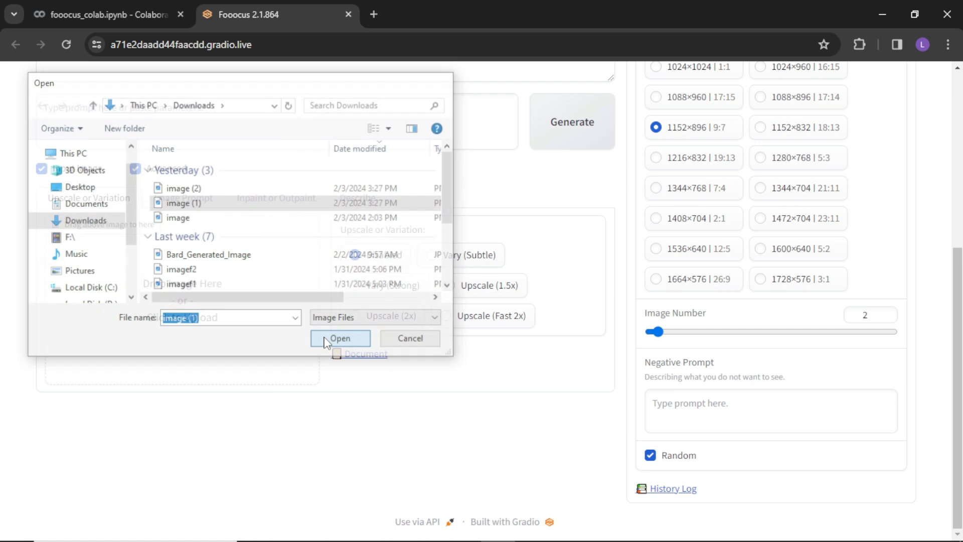
# - Upload the red-dress portrait and generate with Vary (Subtle) and Quality performance
pyautogui.click(340, 338)
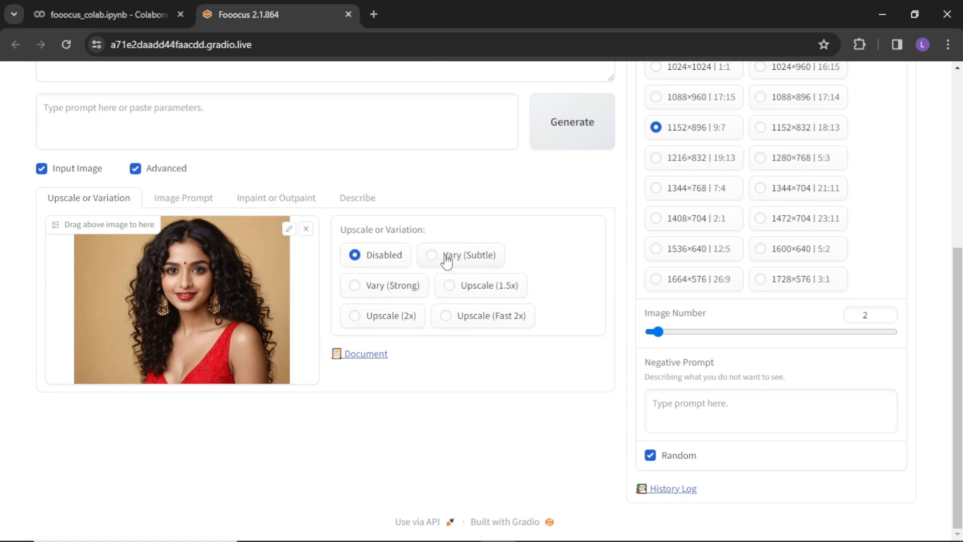
pyautogui.click(432, 254)
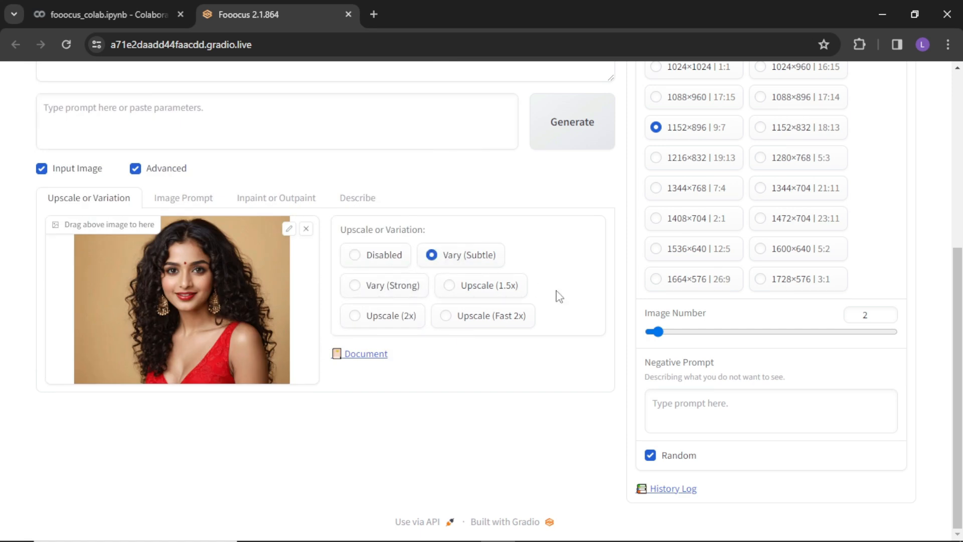
pyautogui.click(868, 315)
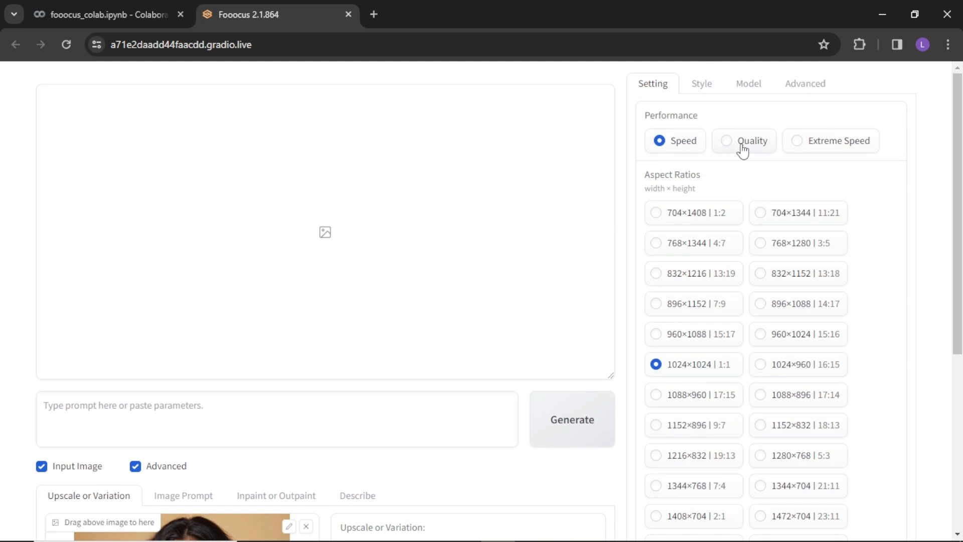
pyautogui.click(727, 140)
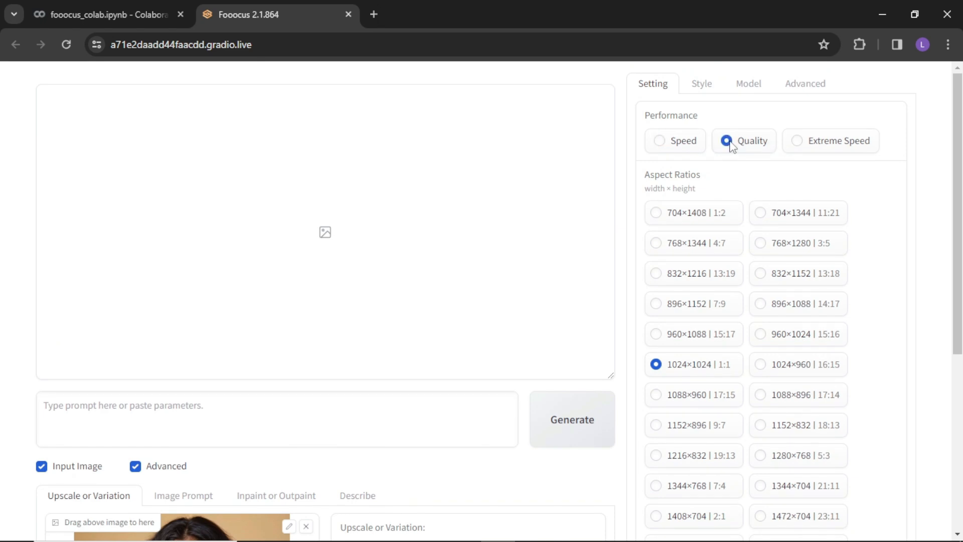
pyautogui.click(572, 419)
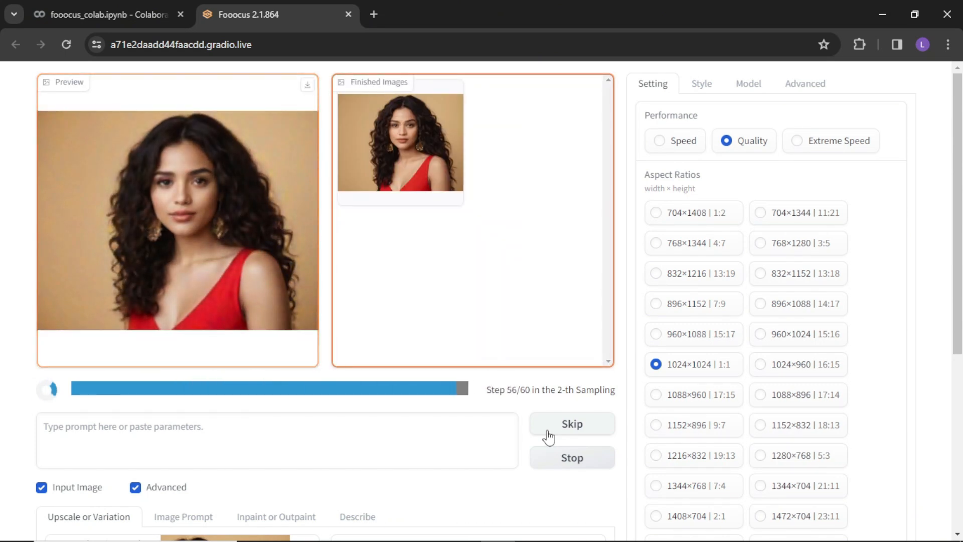
# - Generate one Upscale (2x) portrait and save it as a PNG into Downloads
pyautogui.scroll(-3)
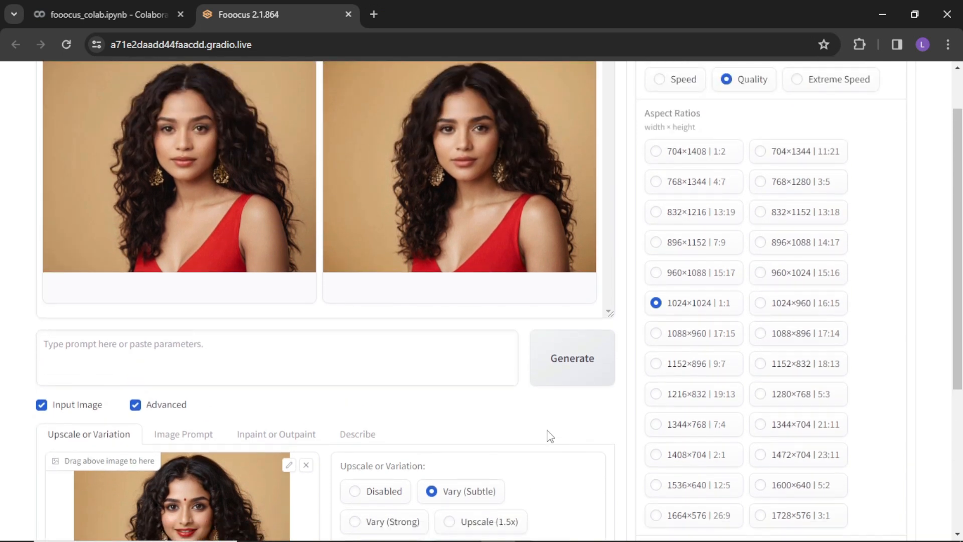
pyautogui.scroll(-3)
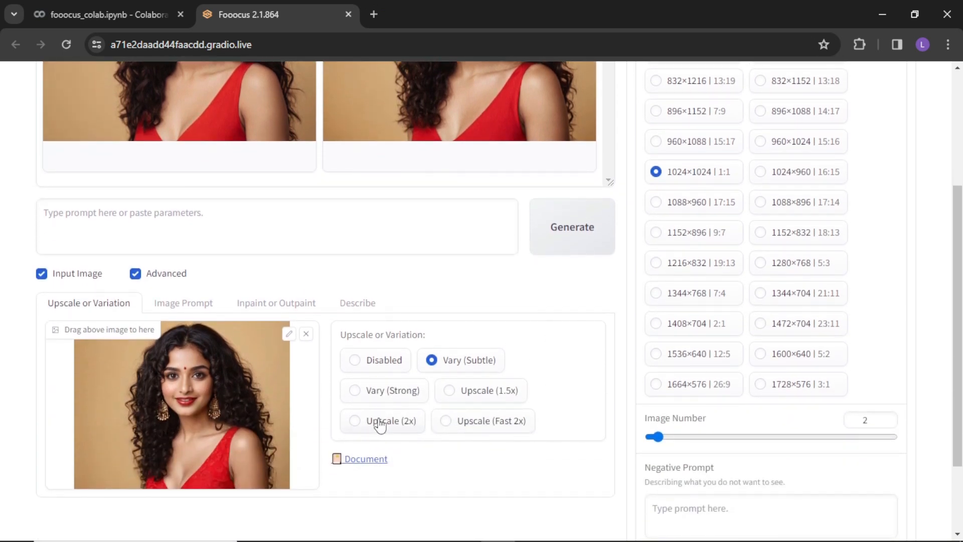
pyautogui.click(354, 421)
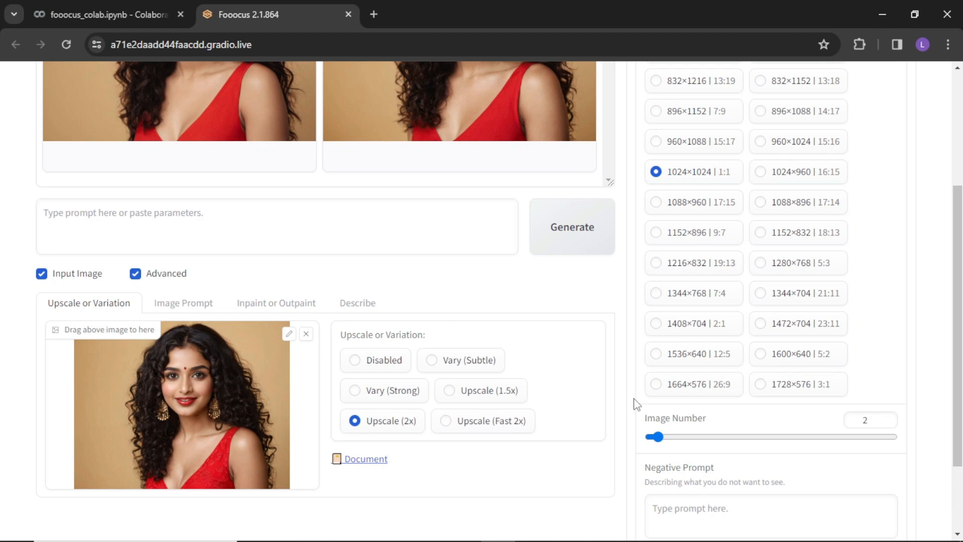
pyautogui.click(888, 425)
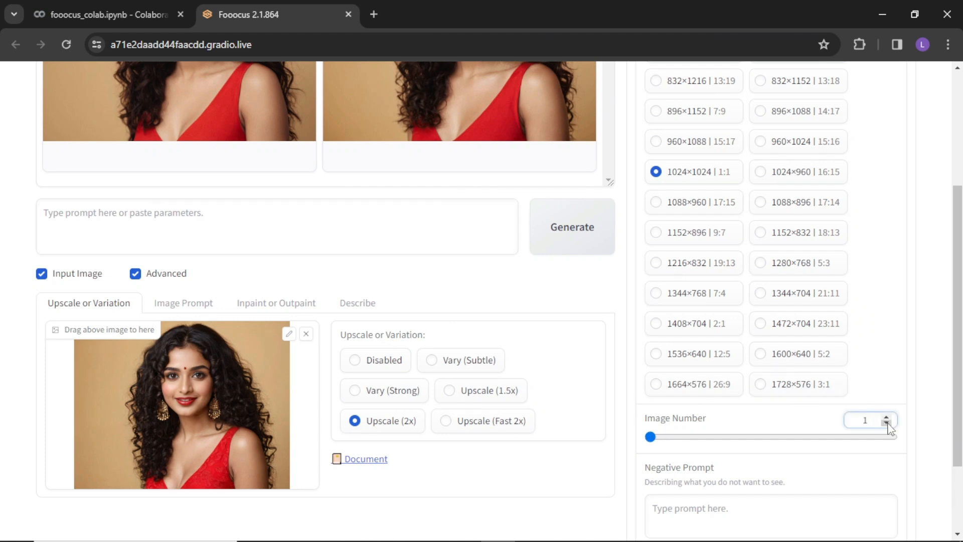
pyautogui.click(571, 226)
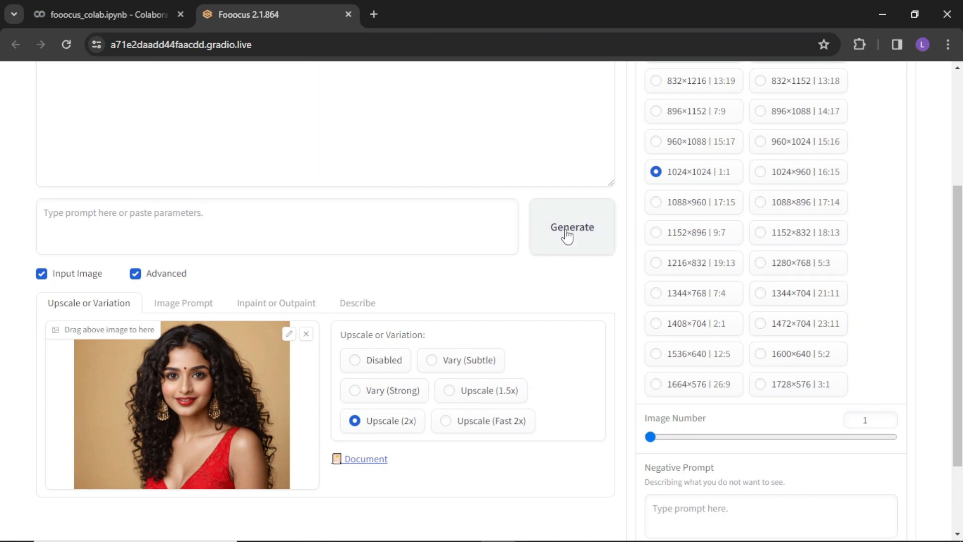
pyautogui.click(571, 227)
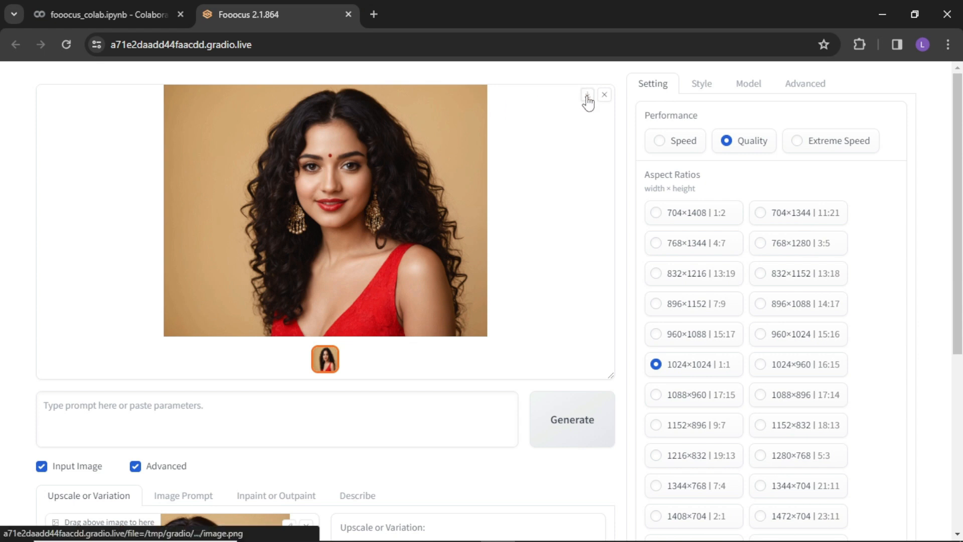
pyautogui.click(586, 96)
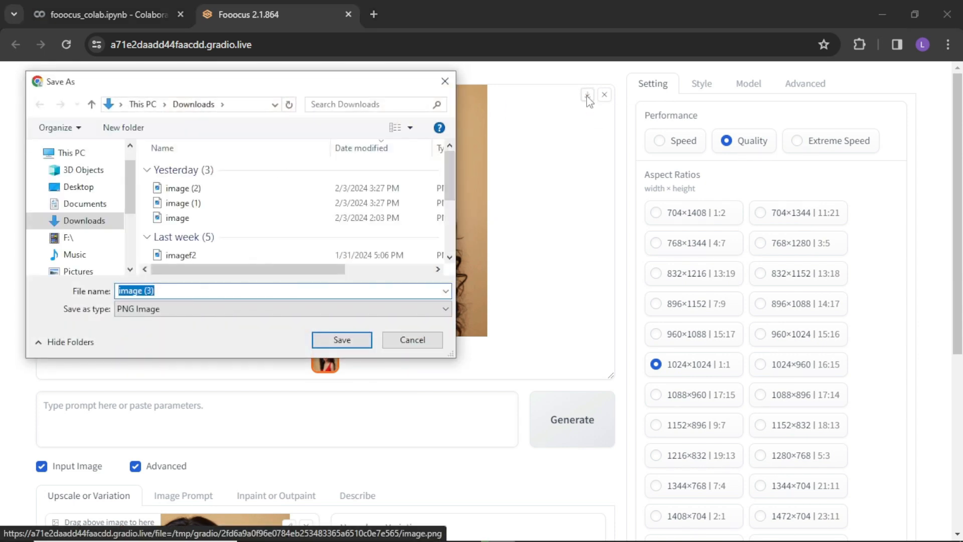
pyautogui.click(342, 340)
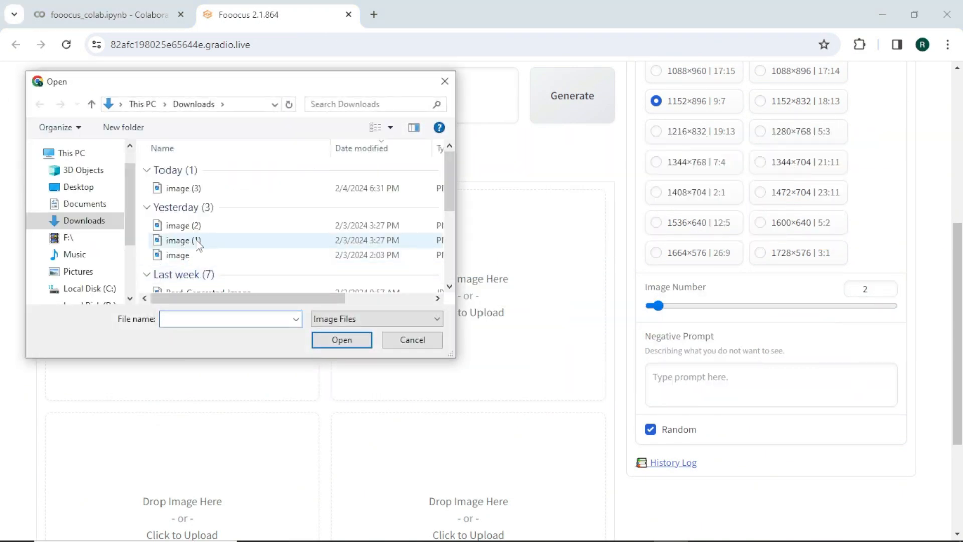
# - Upload the portrait into the Image Prompt slot, show advanced options, and select FaceSwap
pyautogui.click(411, 340)
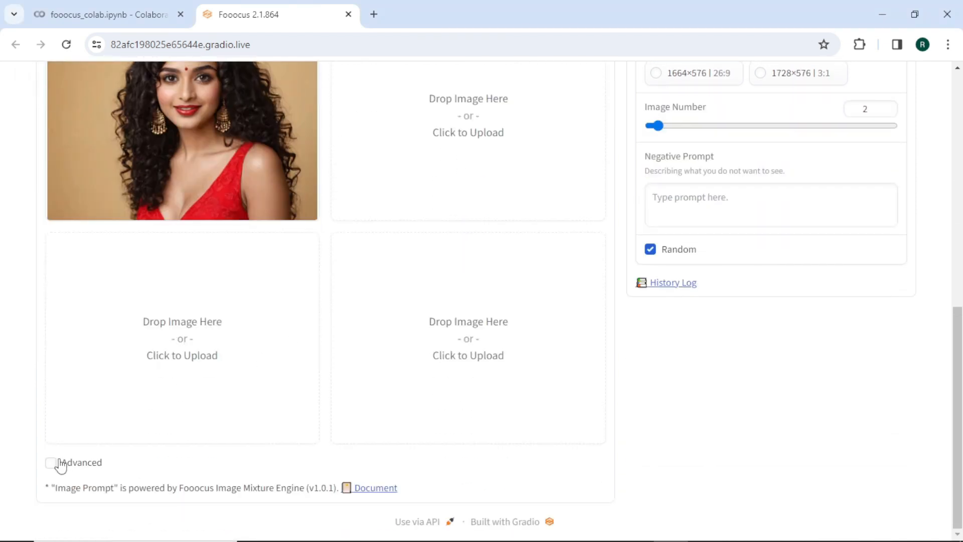
pyautogui.click(51, 462)
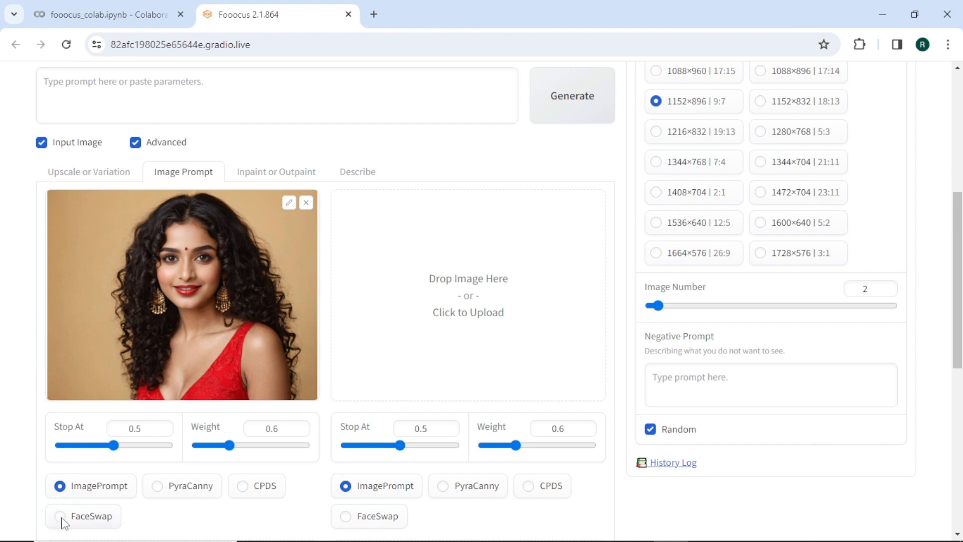
pyautogui.click(59, 516)
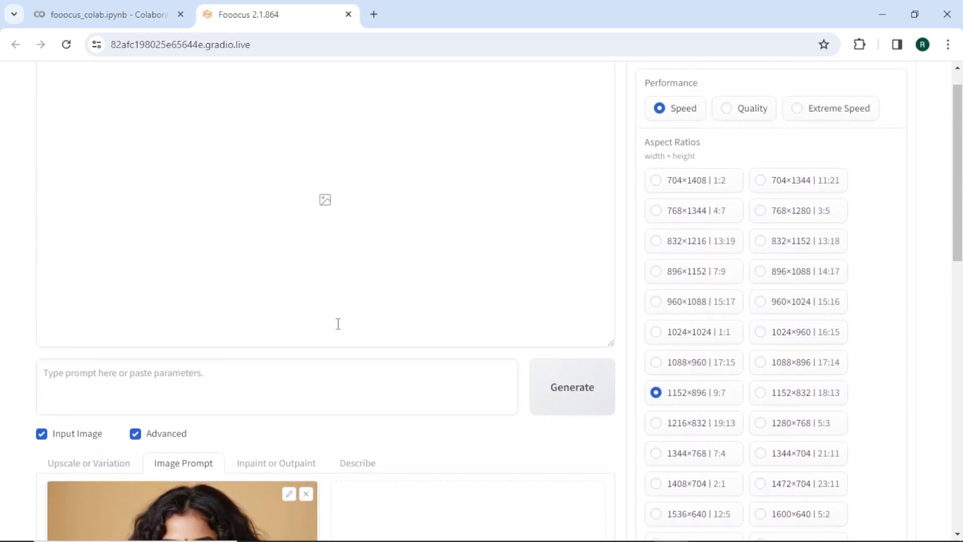
# - Generate two images from the prompt 'A tall beautiful girl walking on a side walk in urban area'
pyautogui.write('A tall beautiful girl walking on a side walk in urban area, wearing western clothes, skyscrapers in the background.')
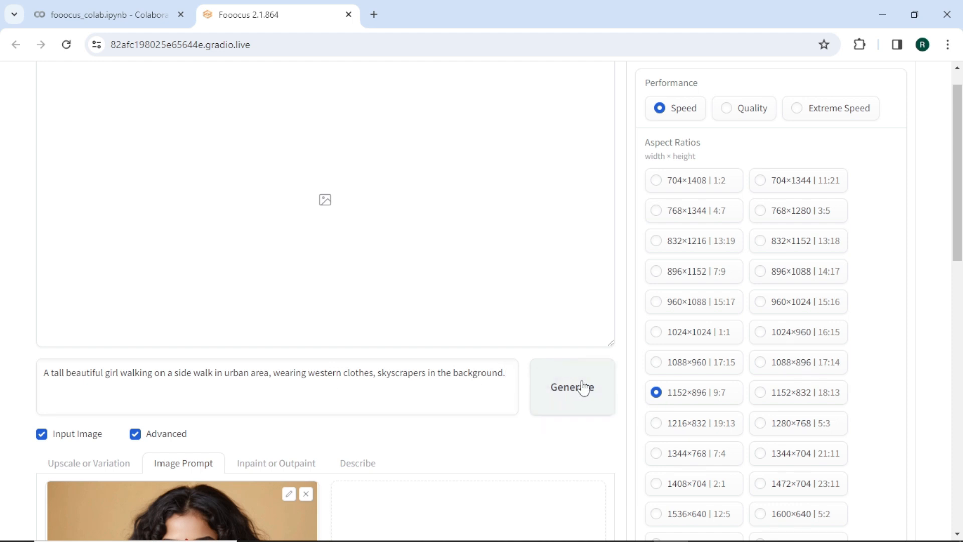
pyautogui.click(571, 387)
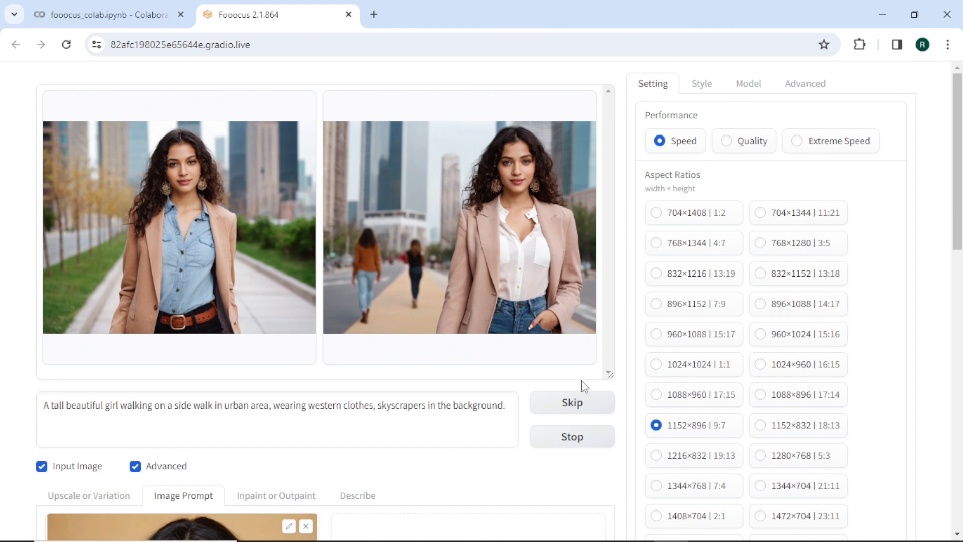
pyautogui.scroll(-3)
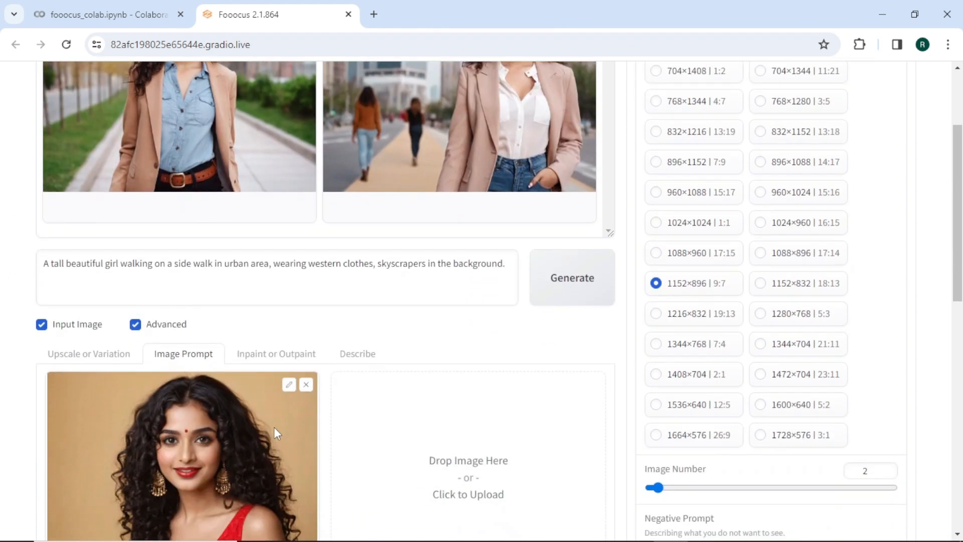
# - Change the image prompt type from FaceSwap to PyraCanny and regenerate the city portraits
pyautogui.scroll(-3)
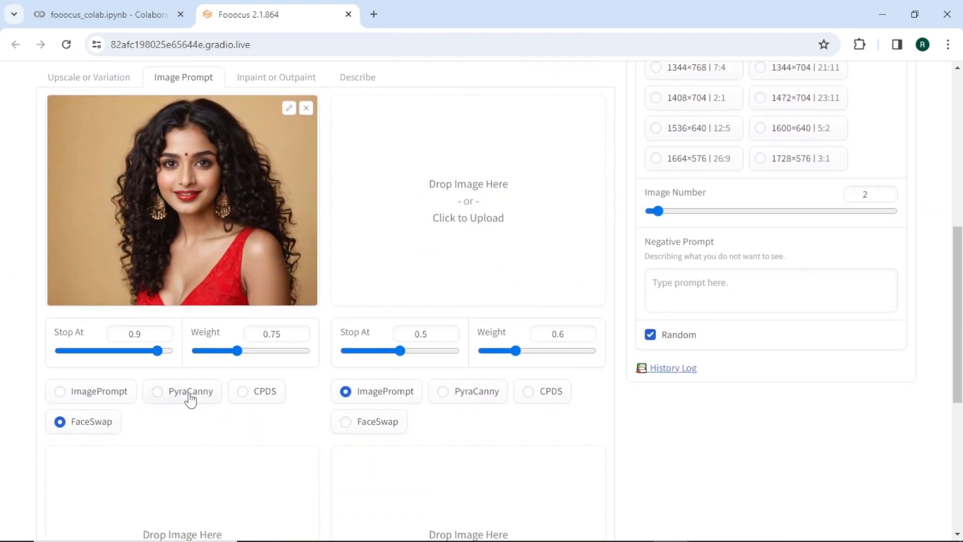
pyautogui.click(157, 391)
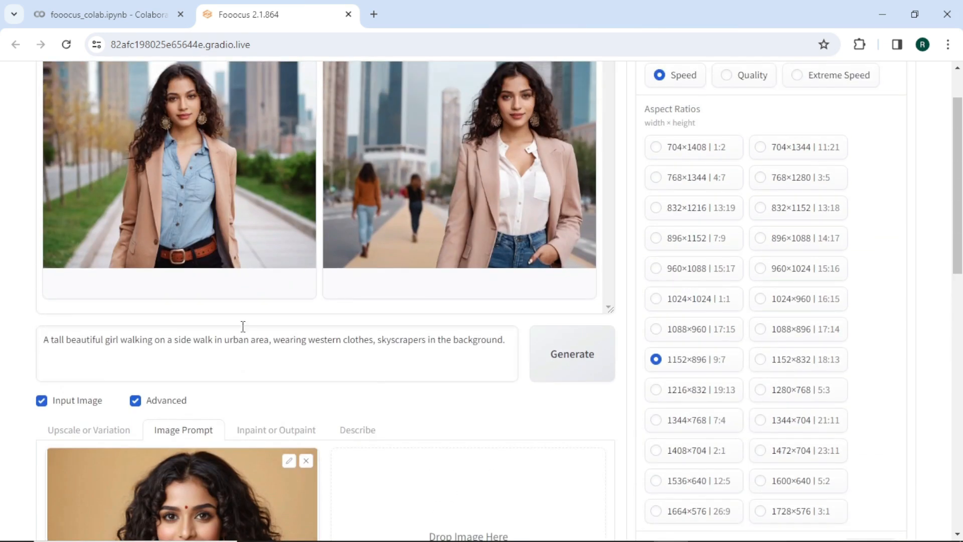
pyautogui.click(570, 354)
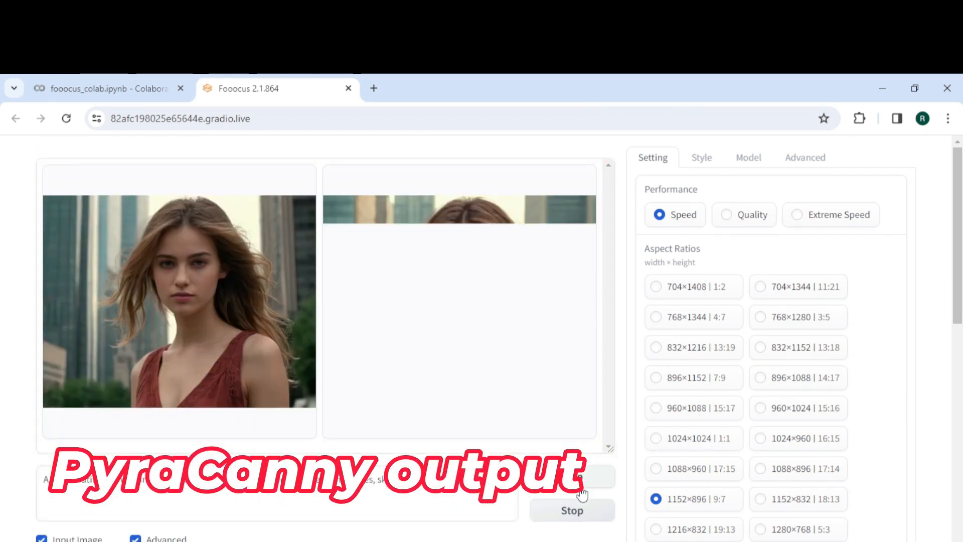
pyautogui.scroll(-3)
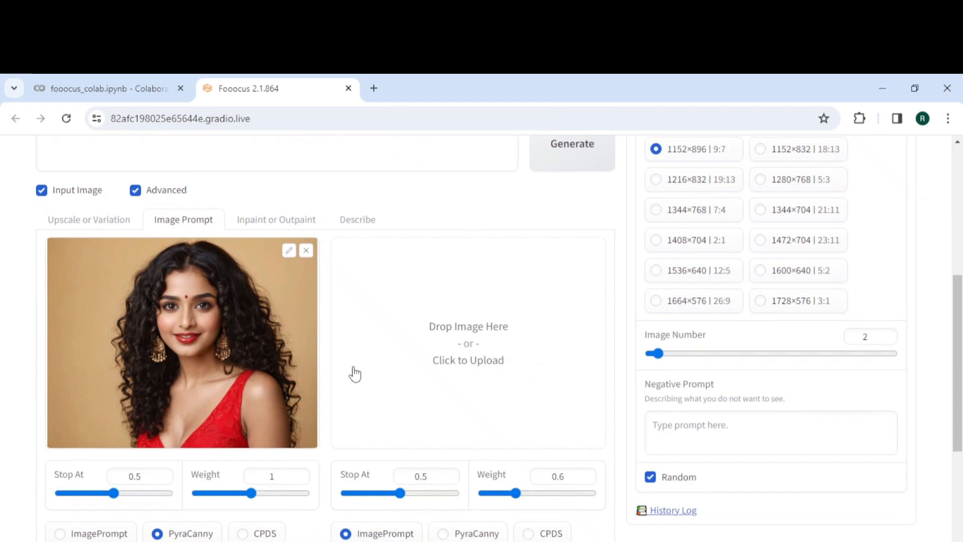
pyautogui.click(243, 530)
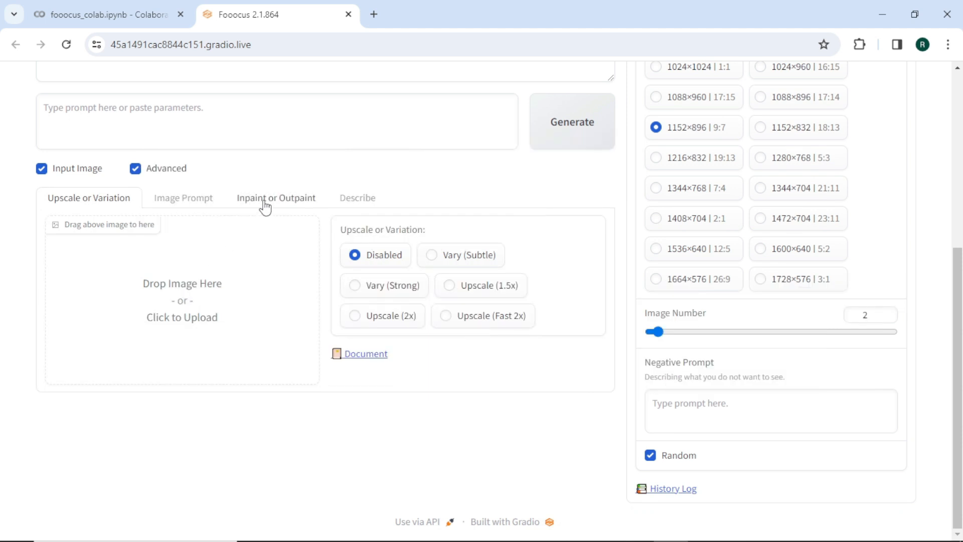
# - Upload candlelit portrait image (2) in the Inpaint or Outpaint tab
pyautogui.click(181, 317)
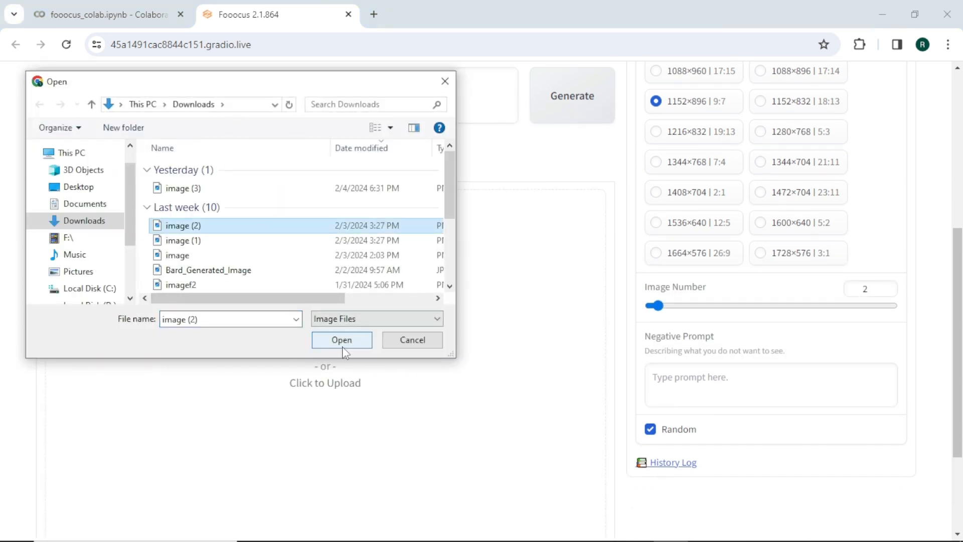
pyautogui.click(341, 339)
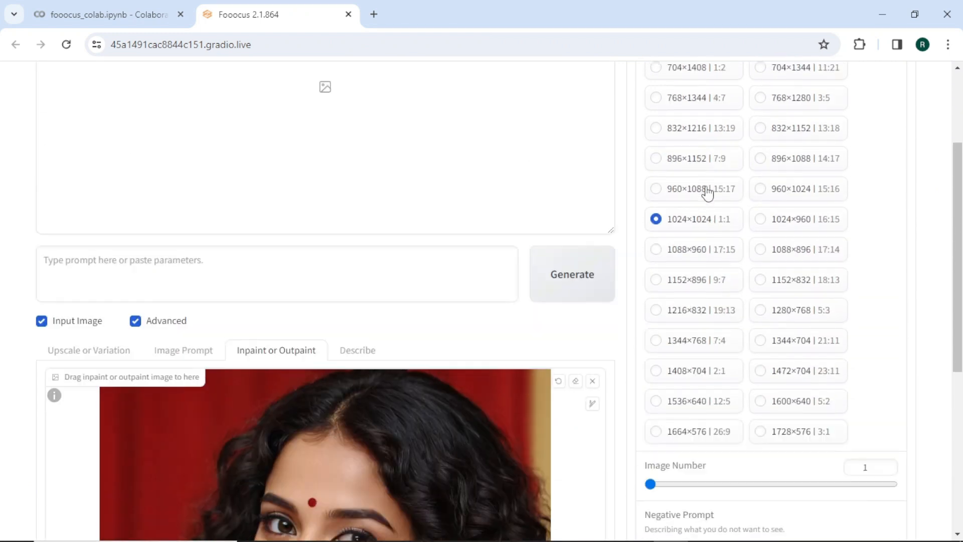
pyautogui.click(571, 274)
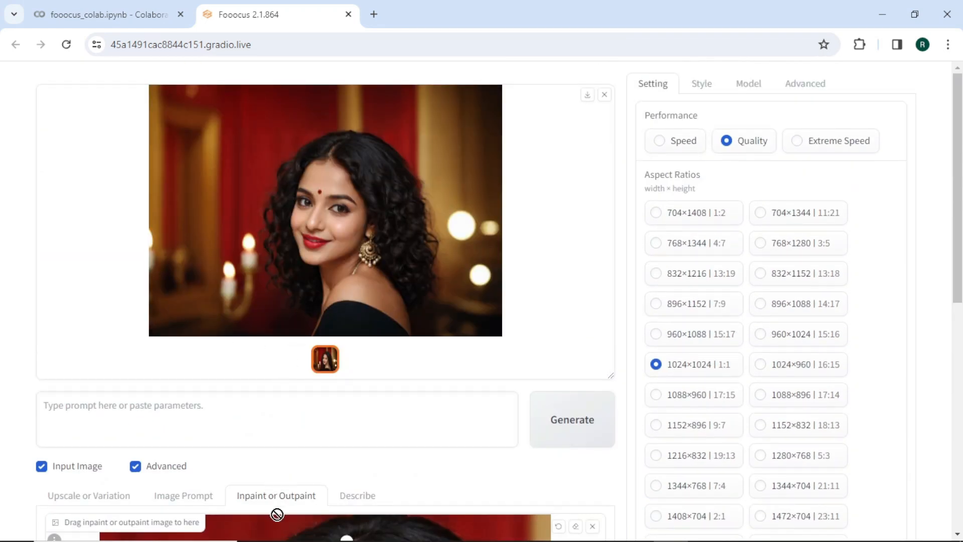
# - Choose 'Modify Content (add objects, change background, etc.)' as the inpaint method
pyautogui.scroll(-3)
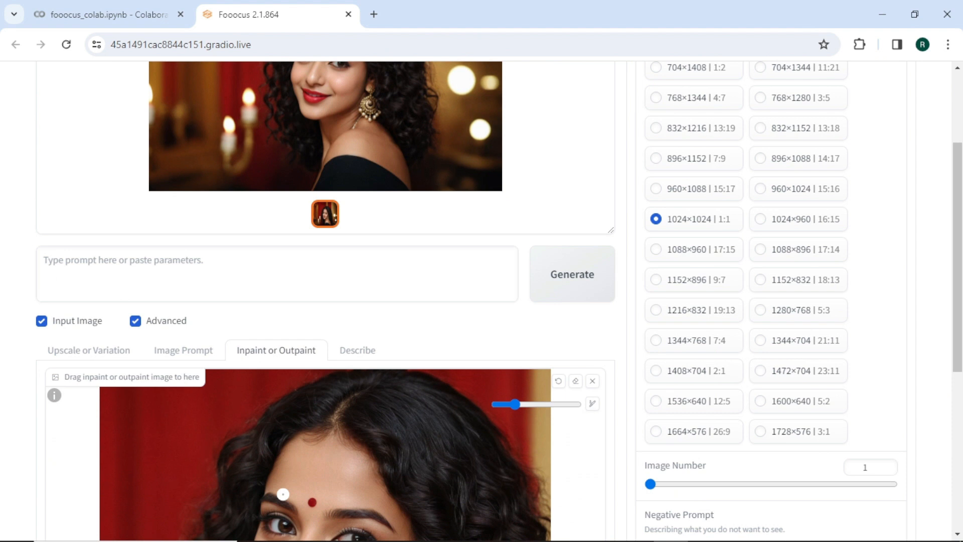
pyautogui.scroll(-3)
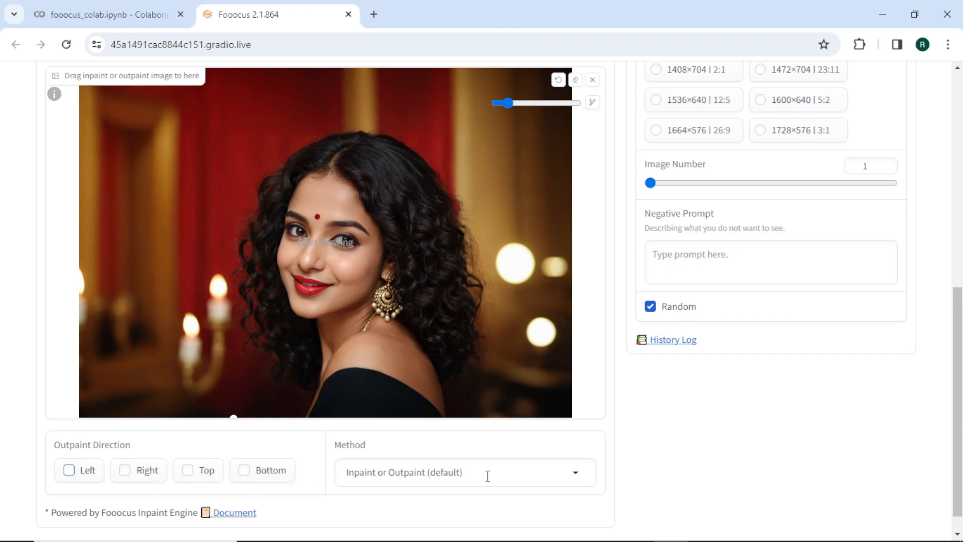
pyautogui.click(465, 472)
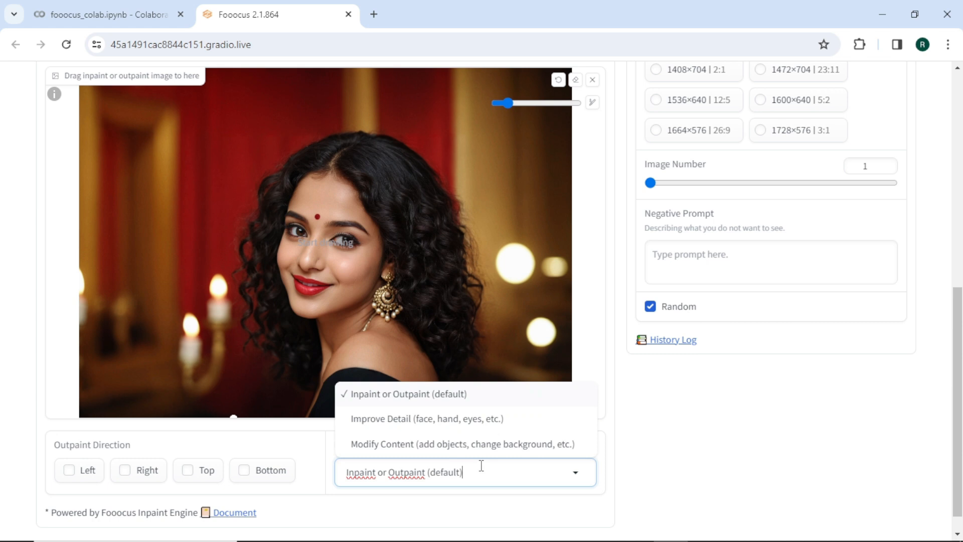
pyautogui.click(461, 443)
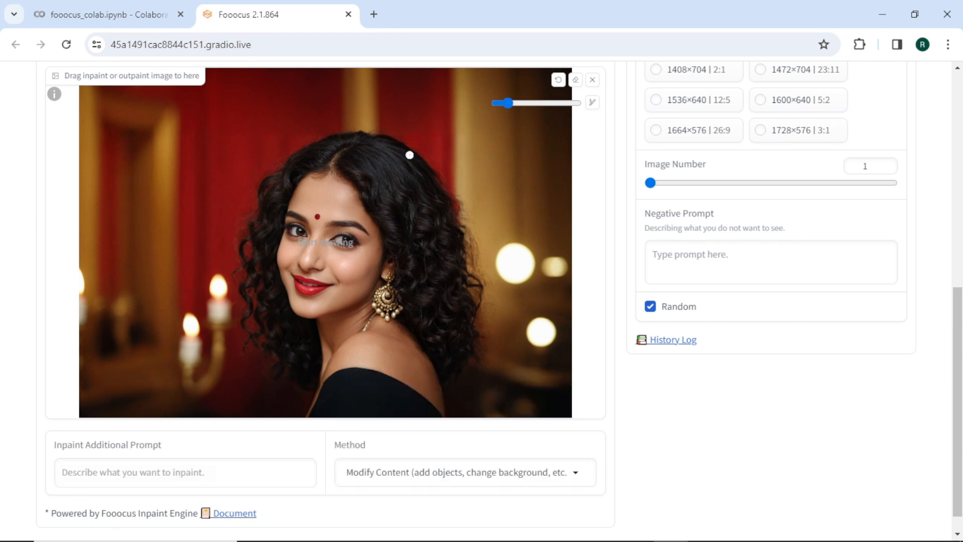
# - Enlarge the brush, mask the lower-left corner, and generate with prompt 'add more candles here'
pyautogui.moveTo(506, 103); pyautogui.dragTo(539, 102)
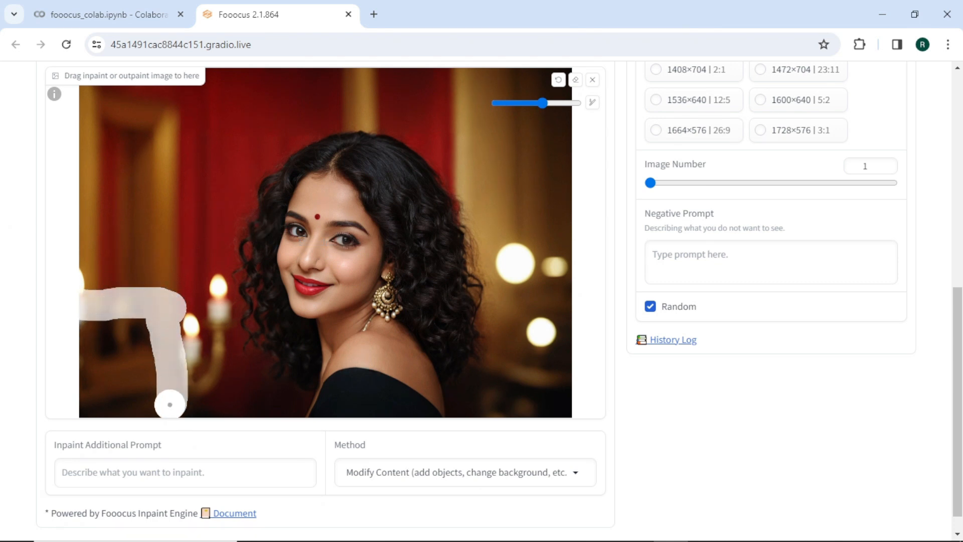
pyautogui.moveTo(169, 404); pyautogui.dragTo(135, 378)
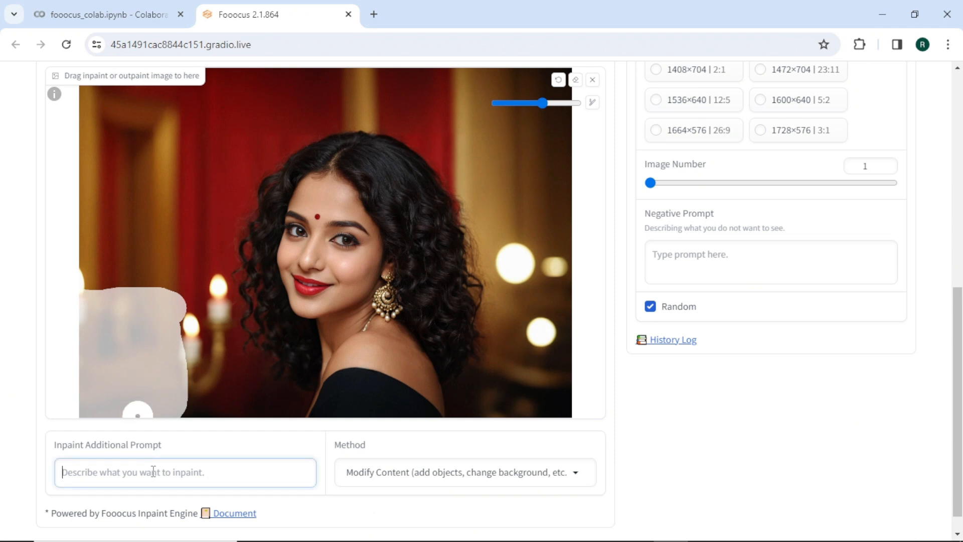
pyautogui.write('add more candles h')
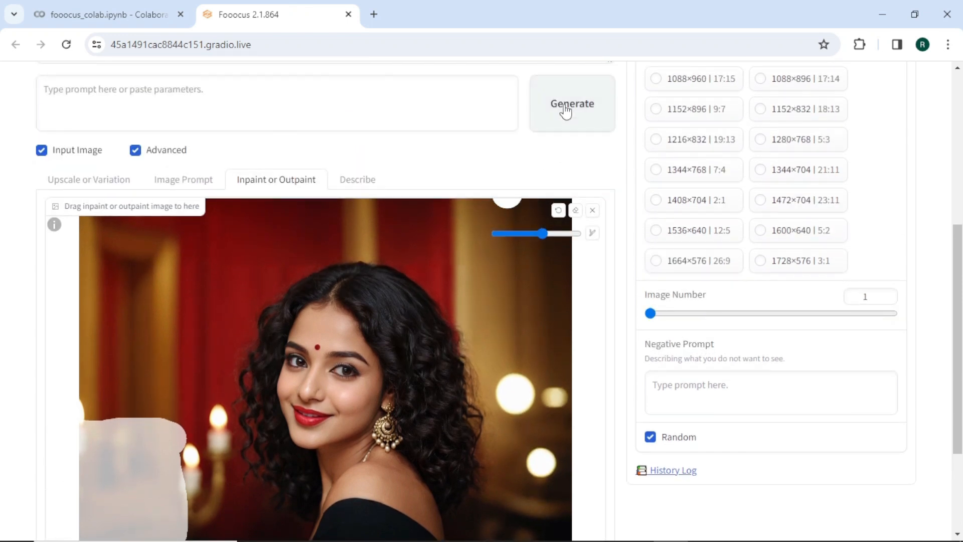
pyautogui.click(571, 103)
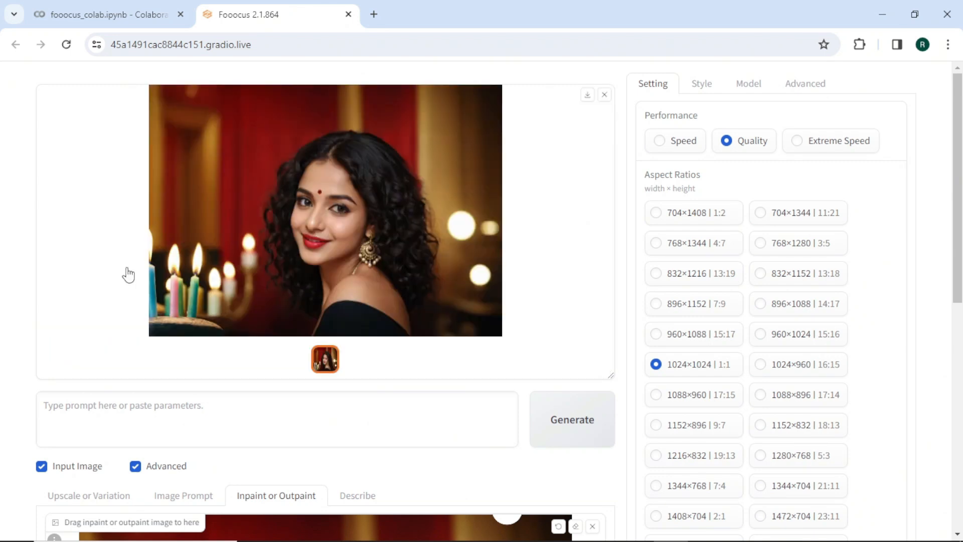
pyautogui.scroll(-3)
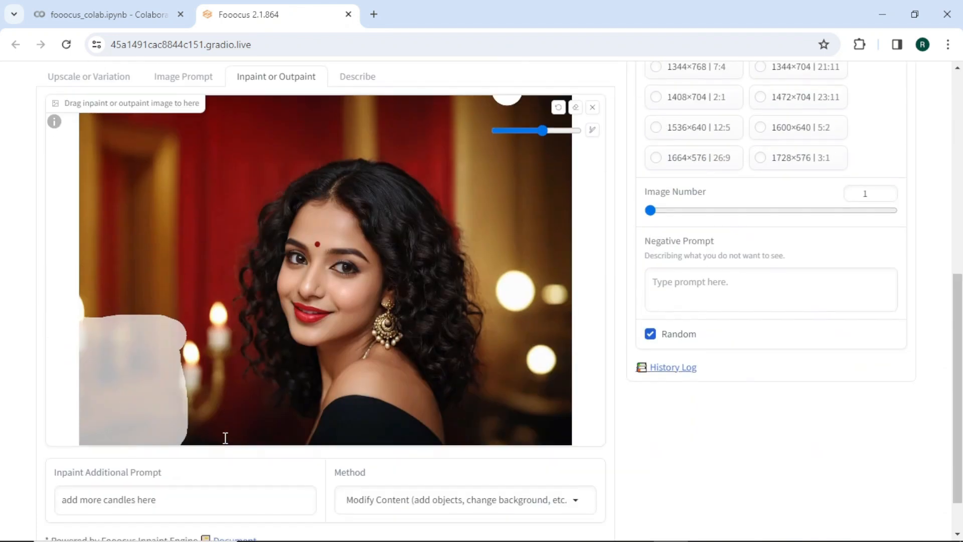